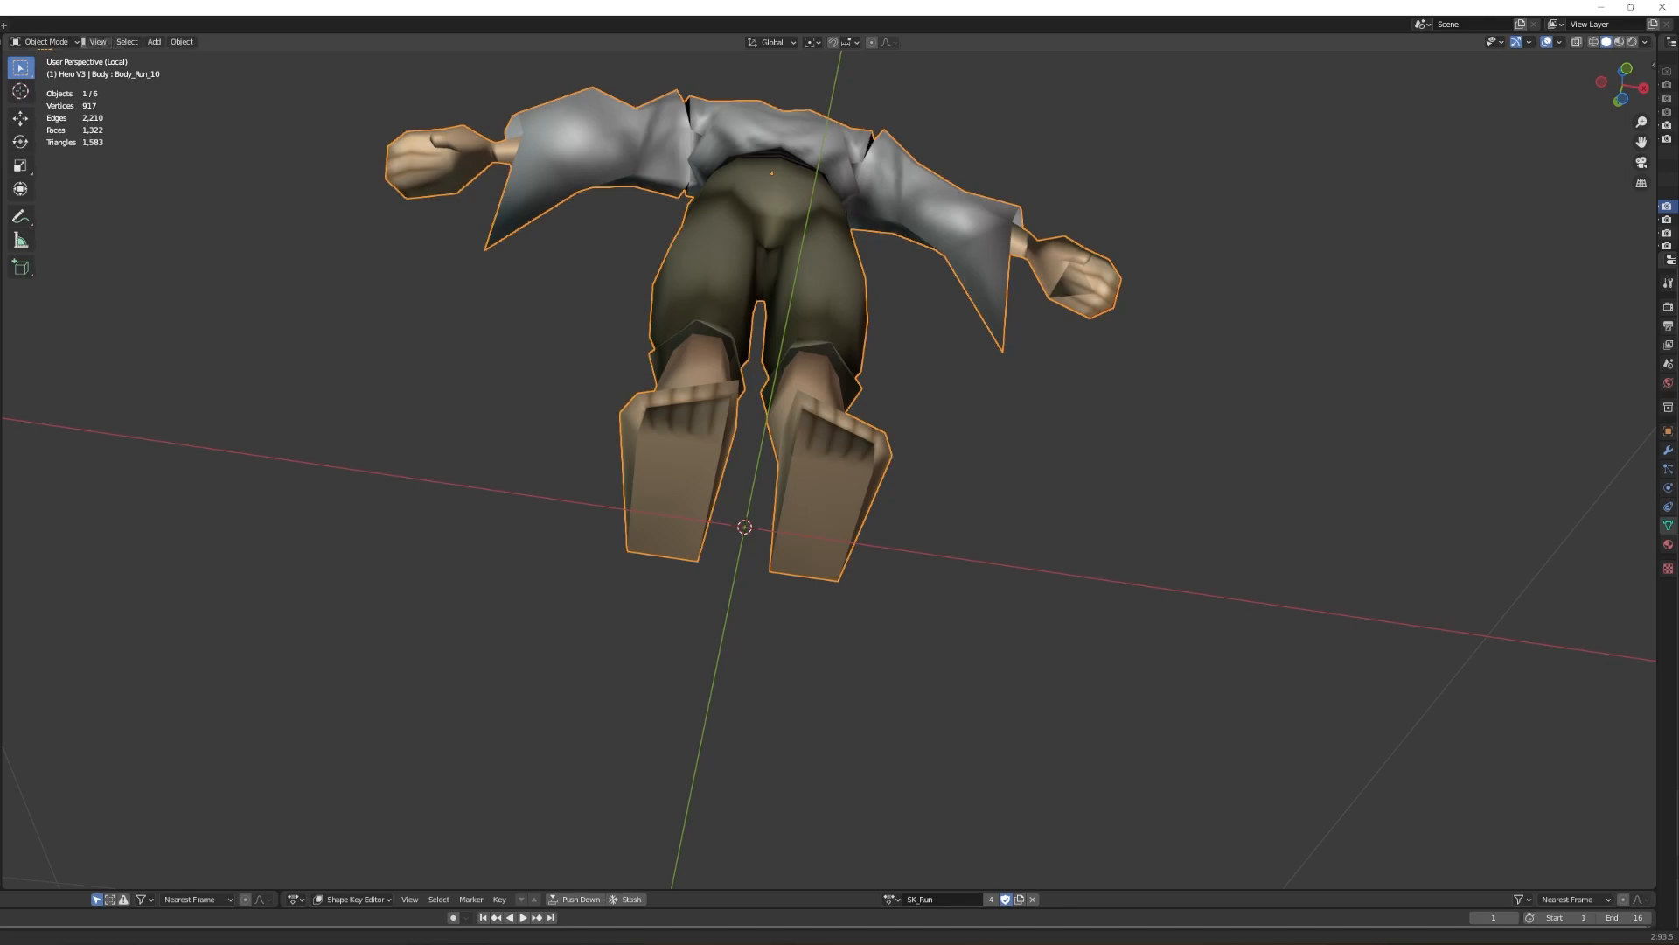
# Step: Switch modes and select the skirt mesh in the Blender viewport
pyautogui.press('Tab')
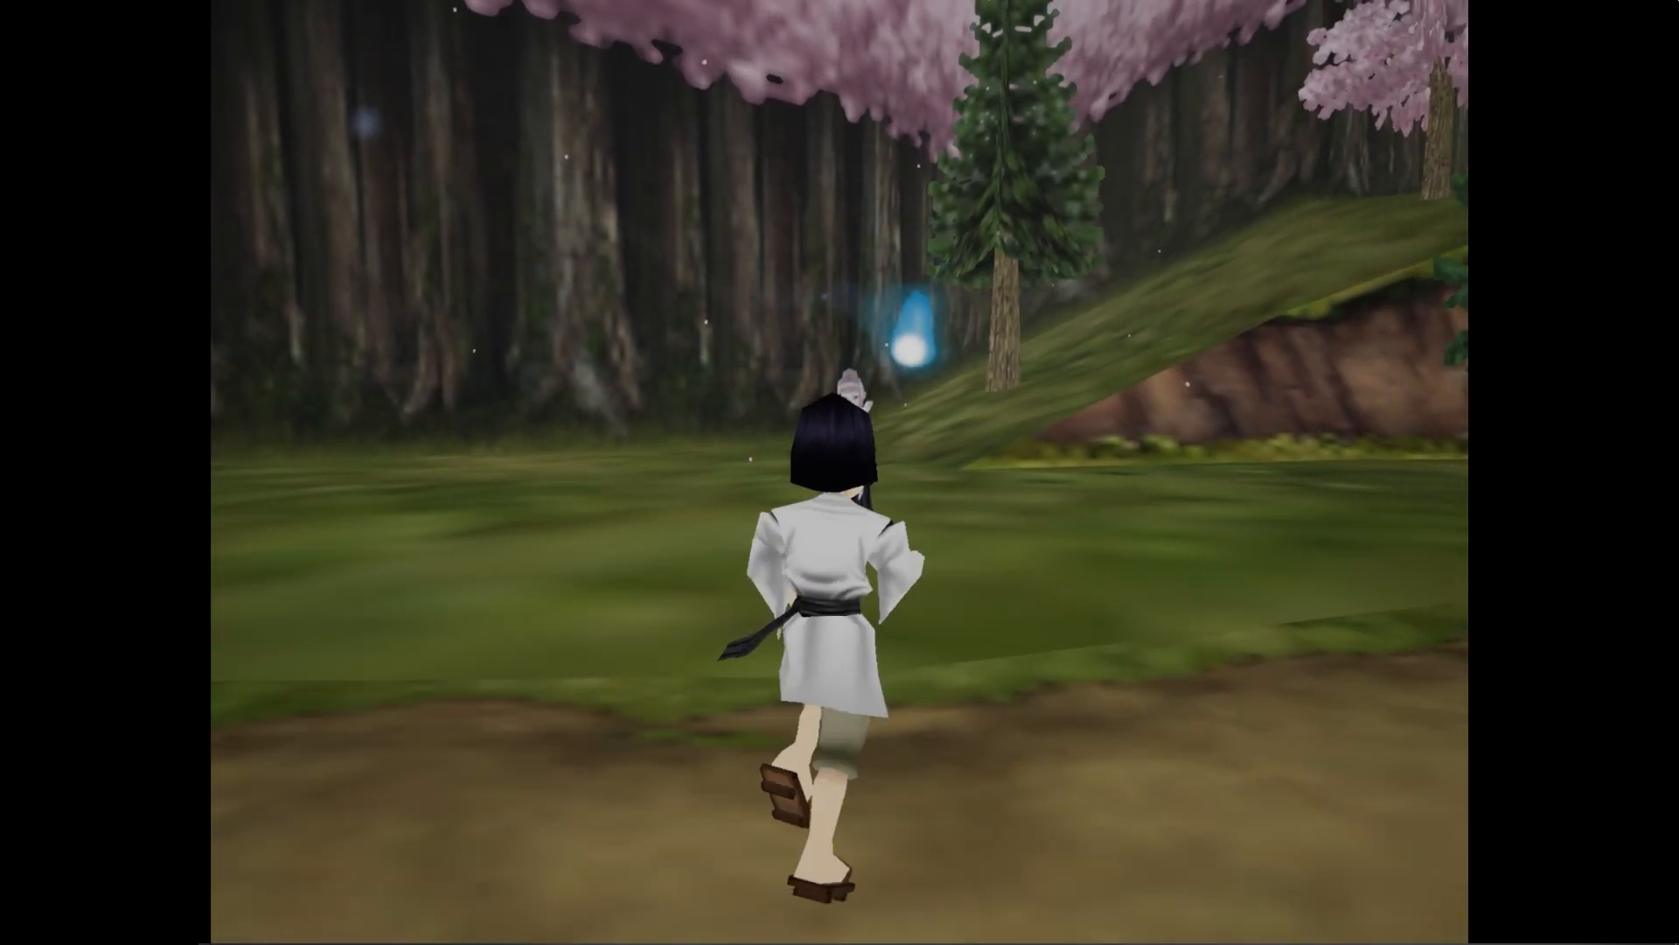
pyautogui.press('w')
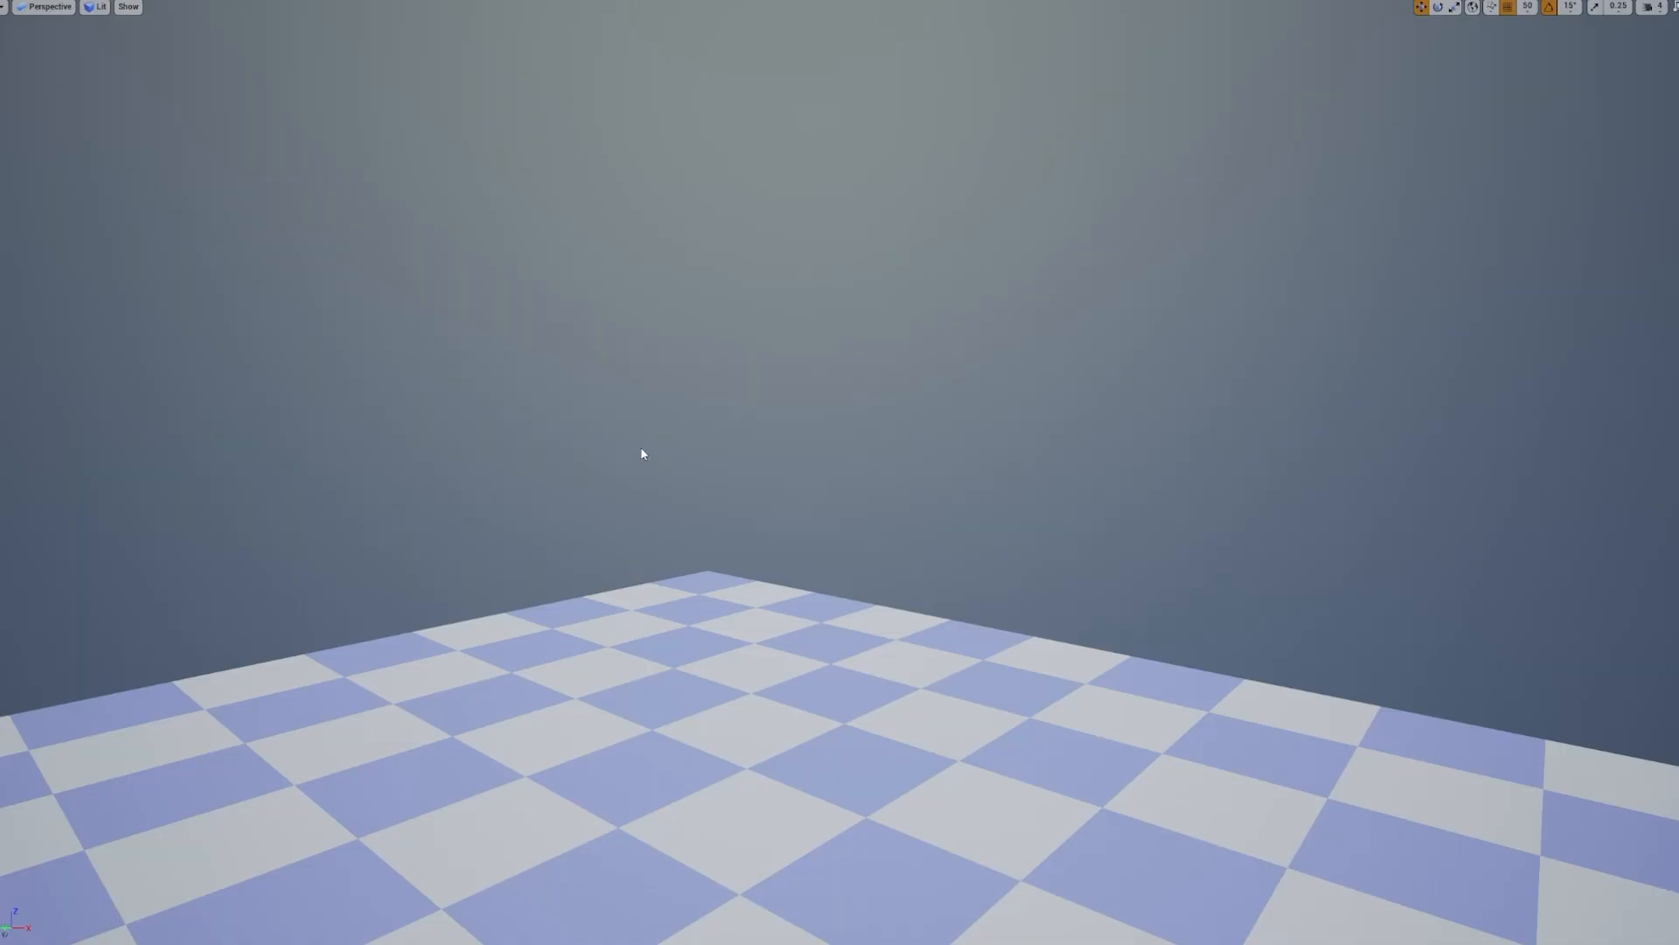
pyautogui.moveTo(635, 436)
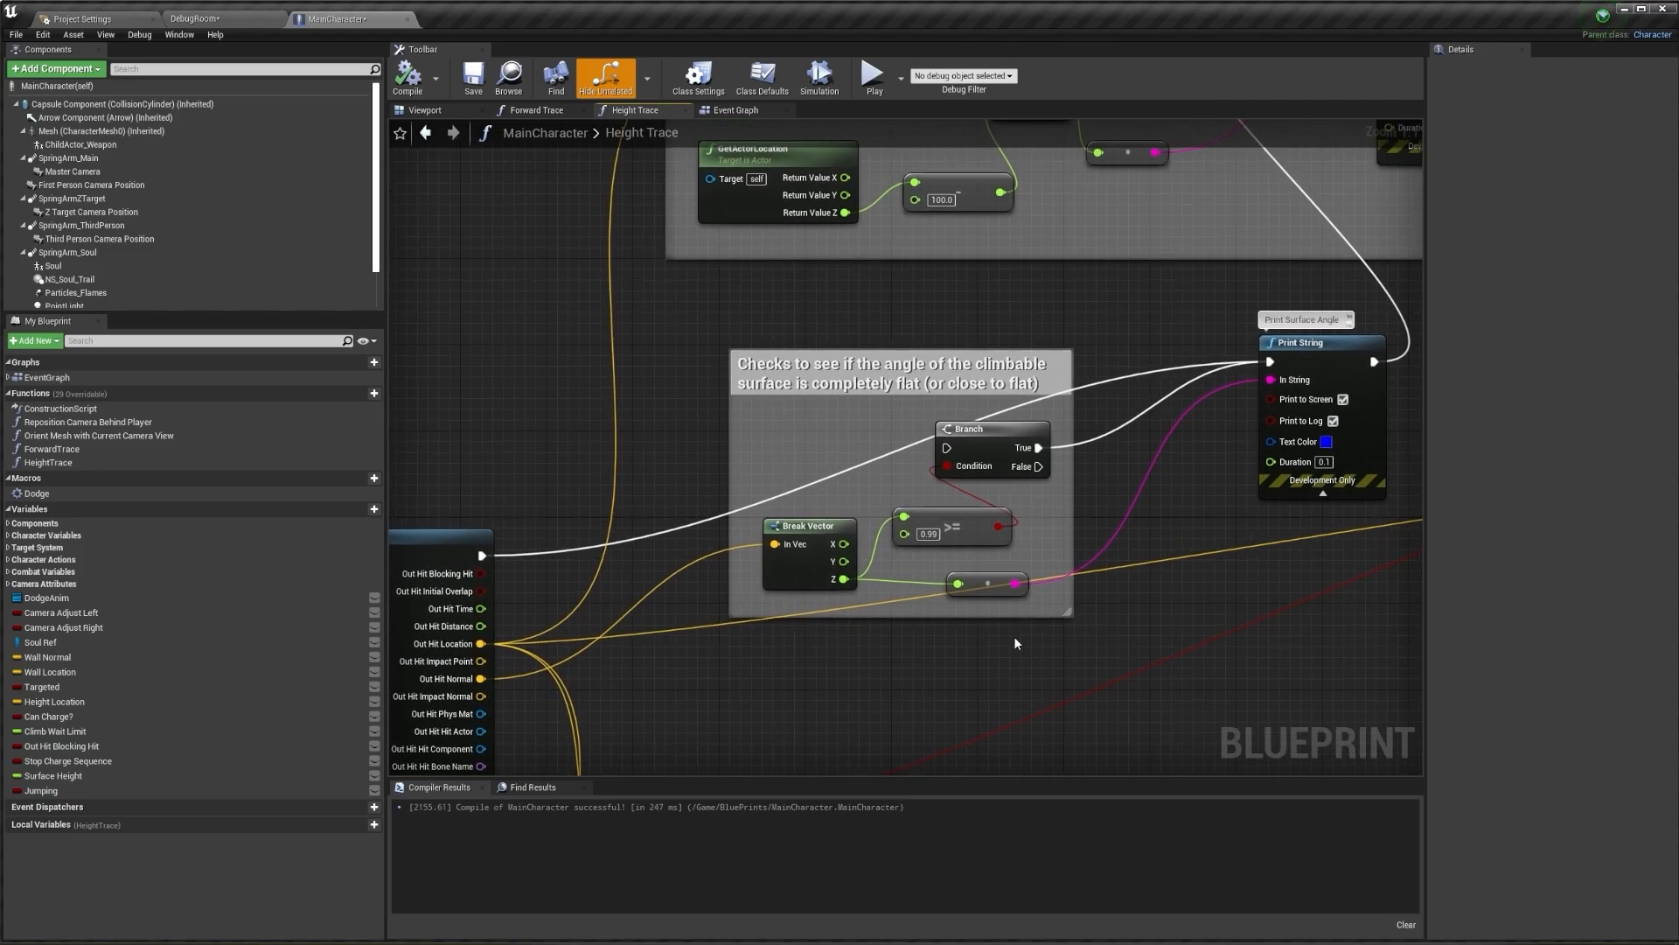
pyautogui.click(925, 534)
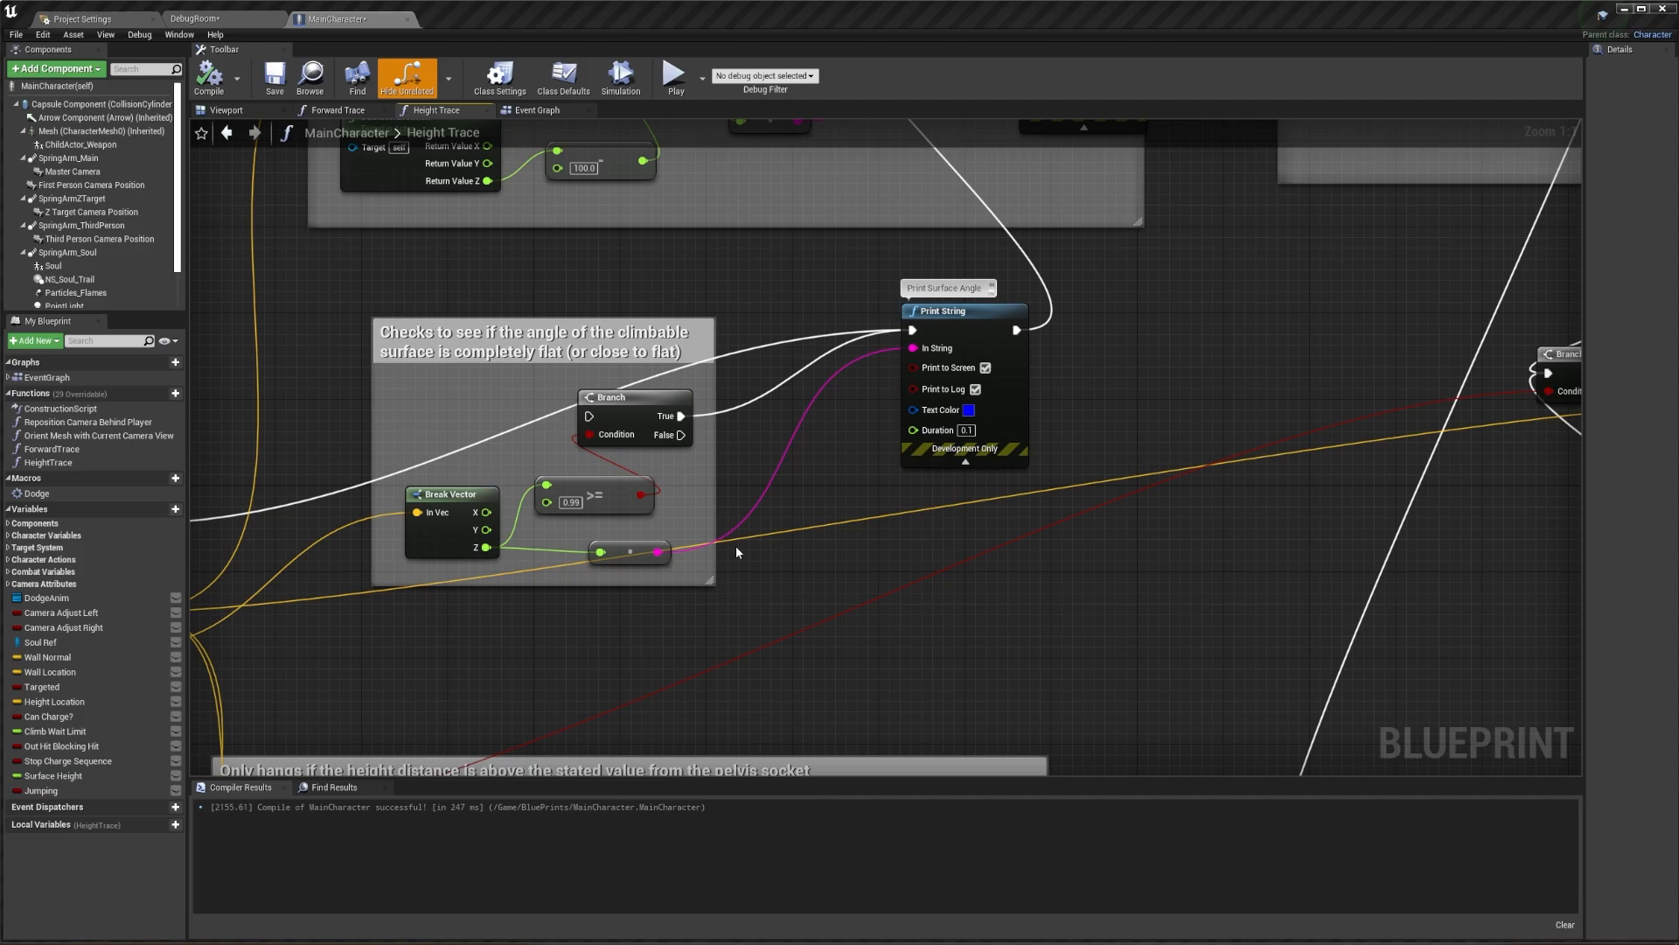
pyautogui.scroll(-3)
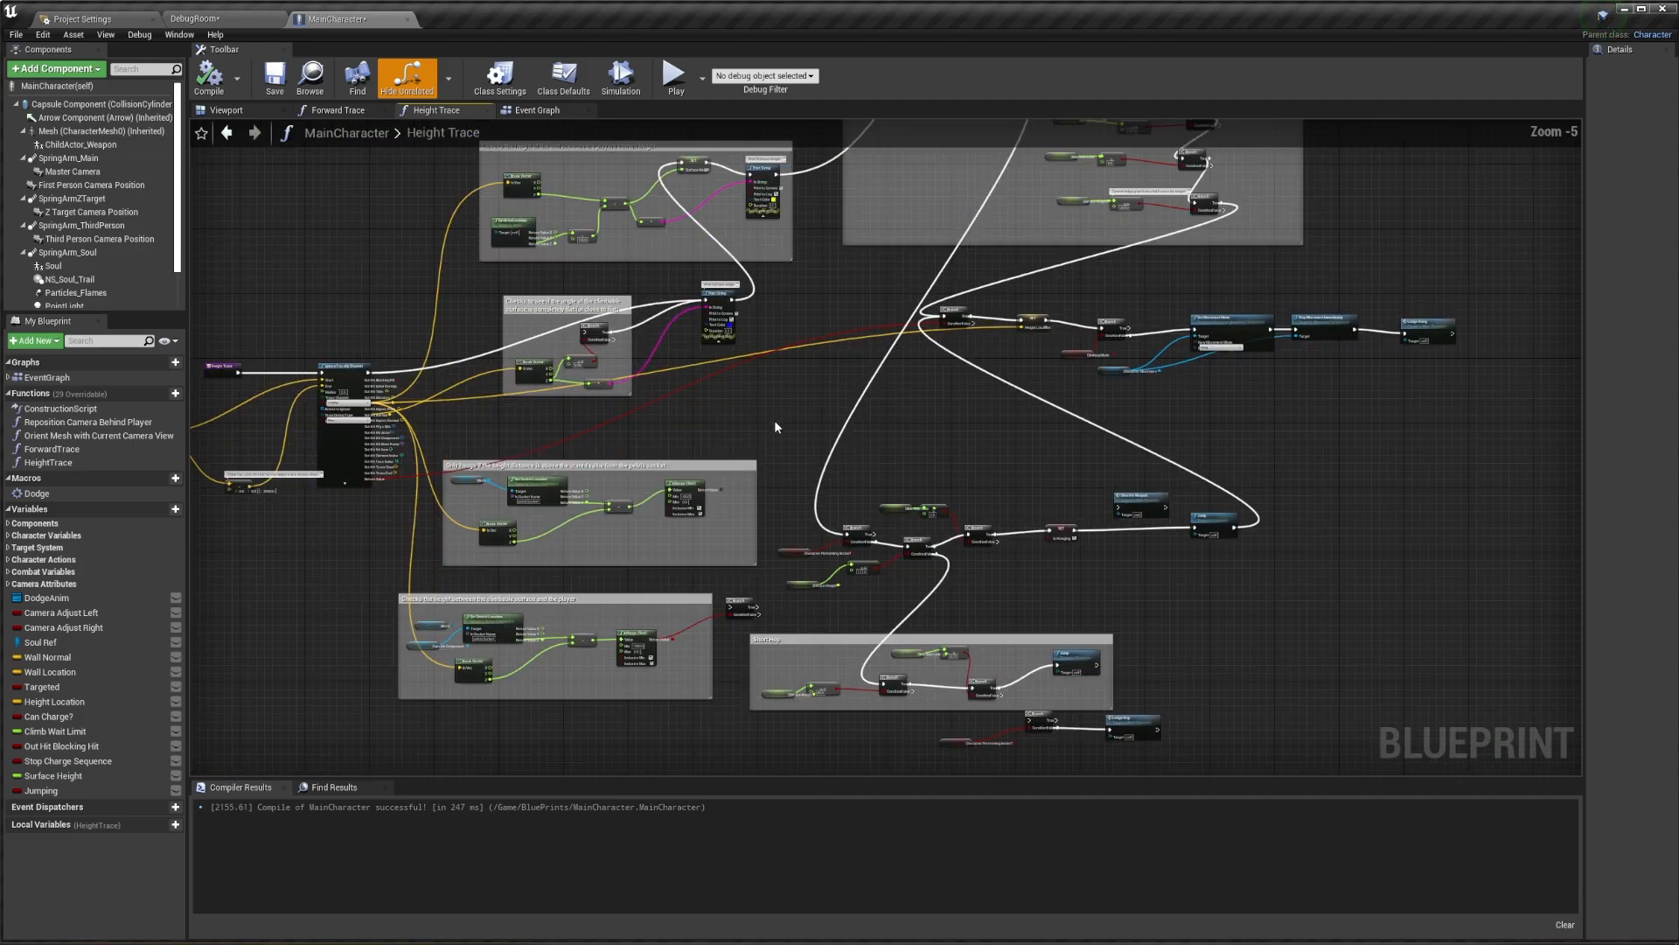
pyautogui.moveTo(776, 425); pyautogui.dragTo(635, 496)
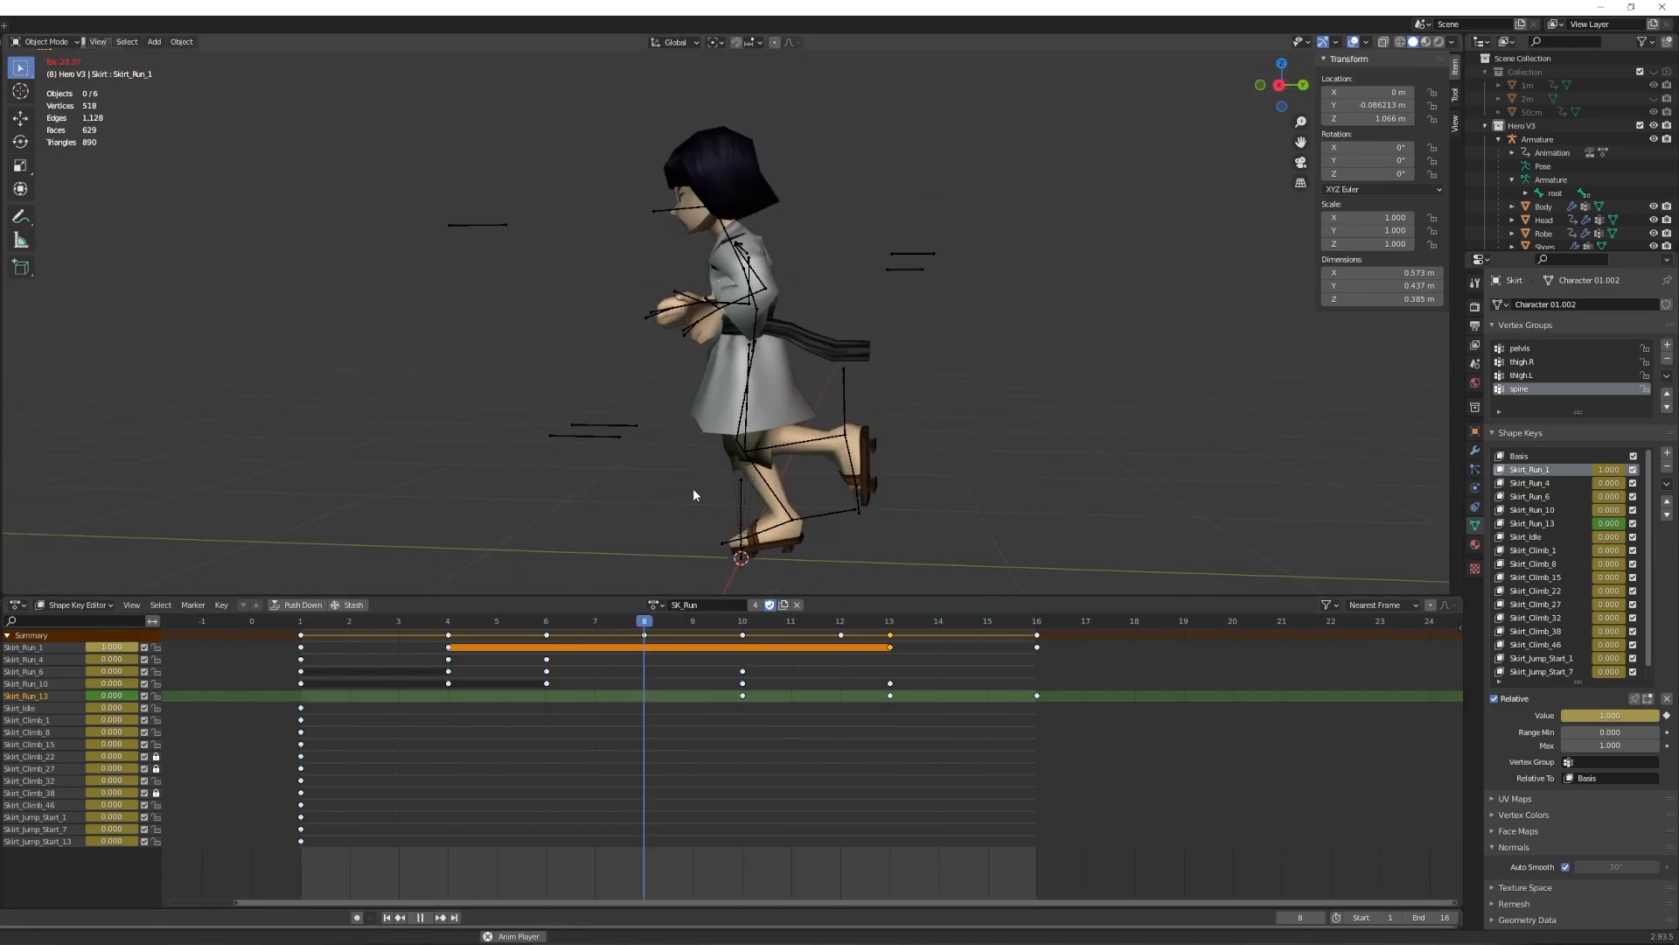
# Step: Stop the skirt's running playback and pick another skirt shape-key action
pyautogui.click(419, 916)
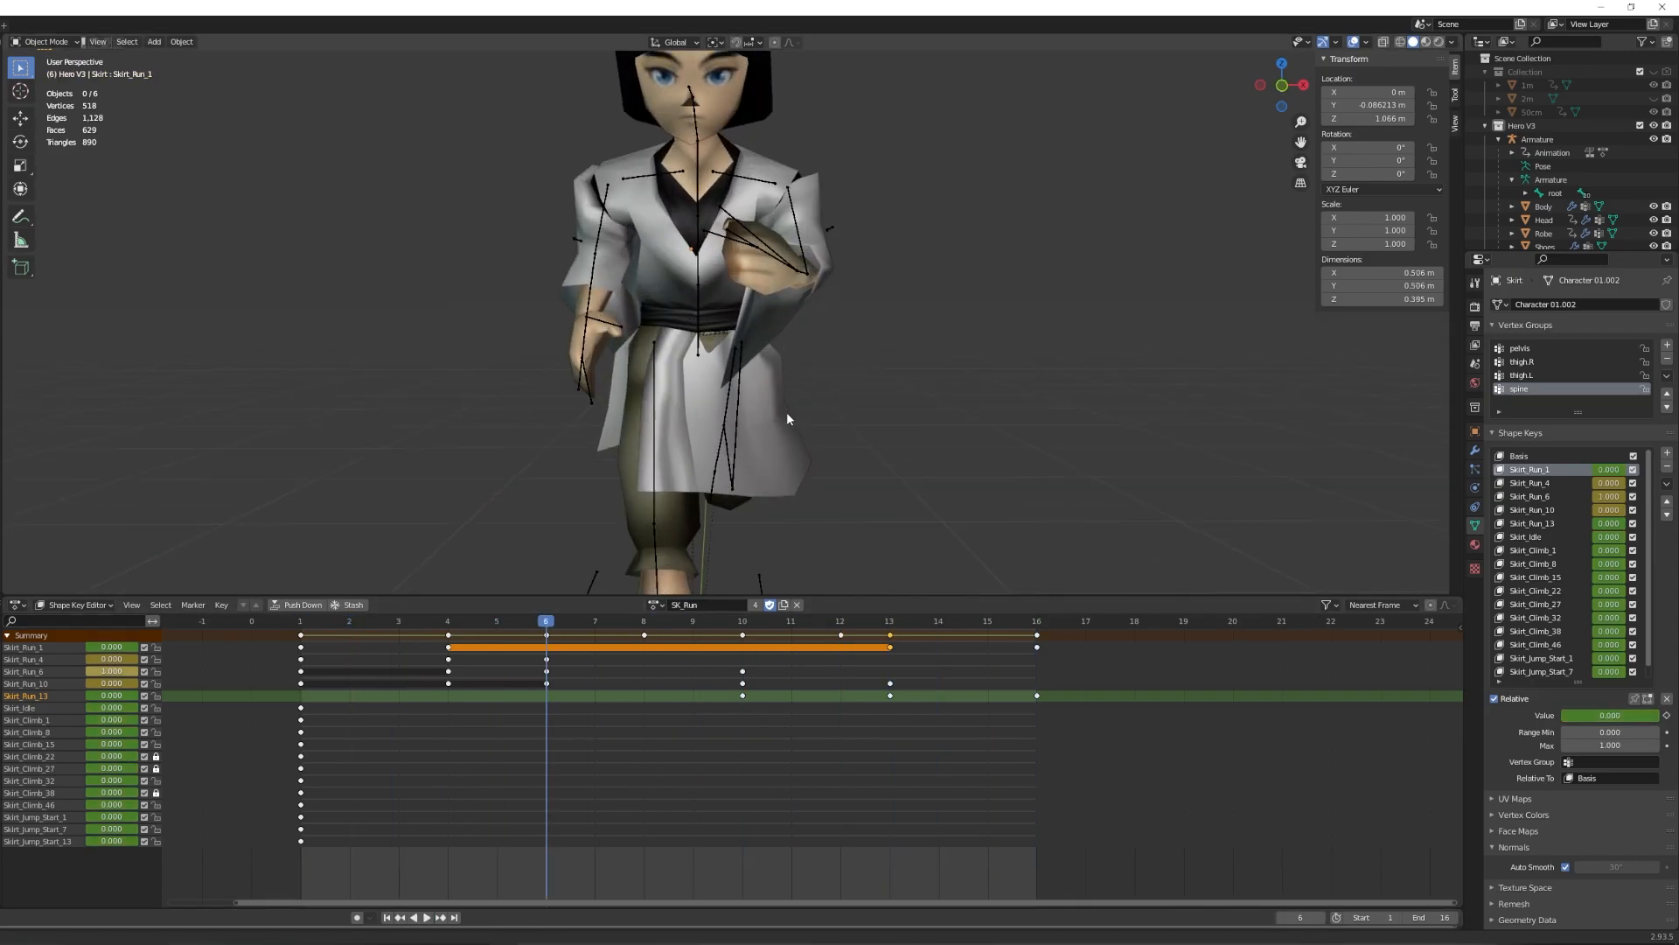
pyautogui.scroll(-3)
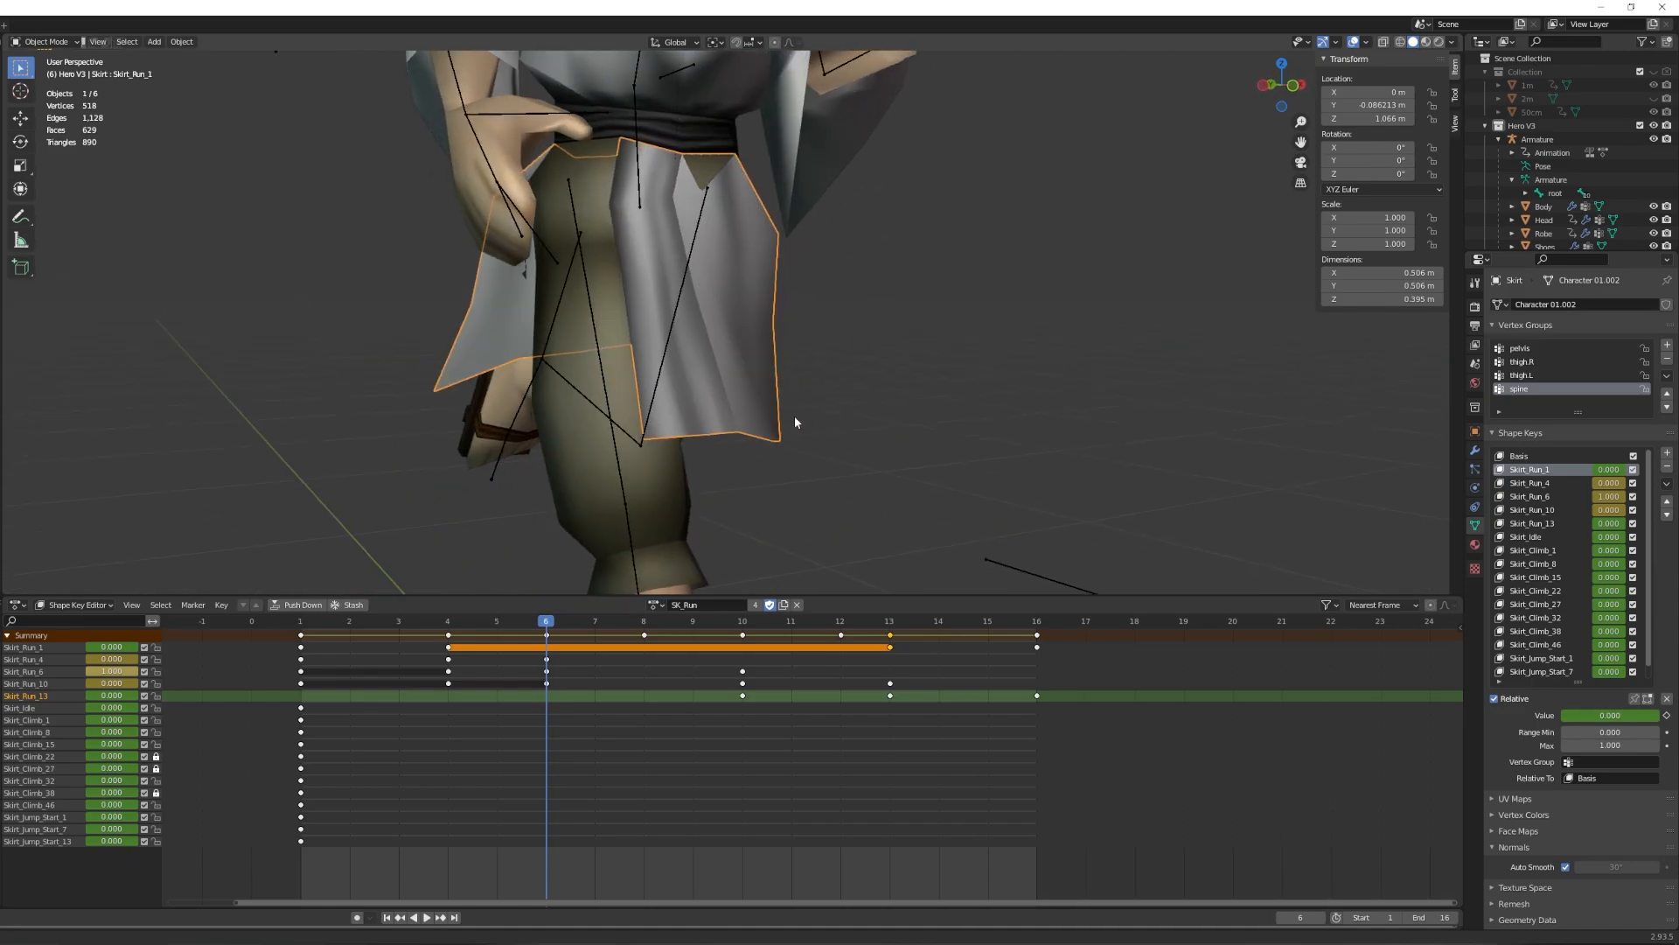
pyautogui.click(652, 605)
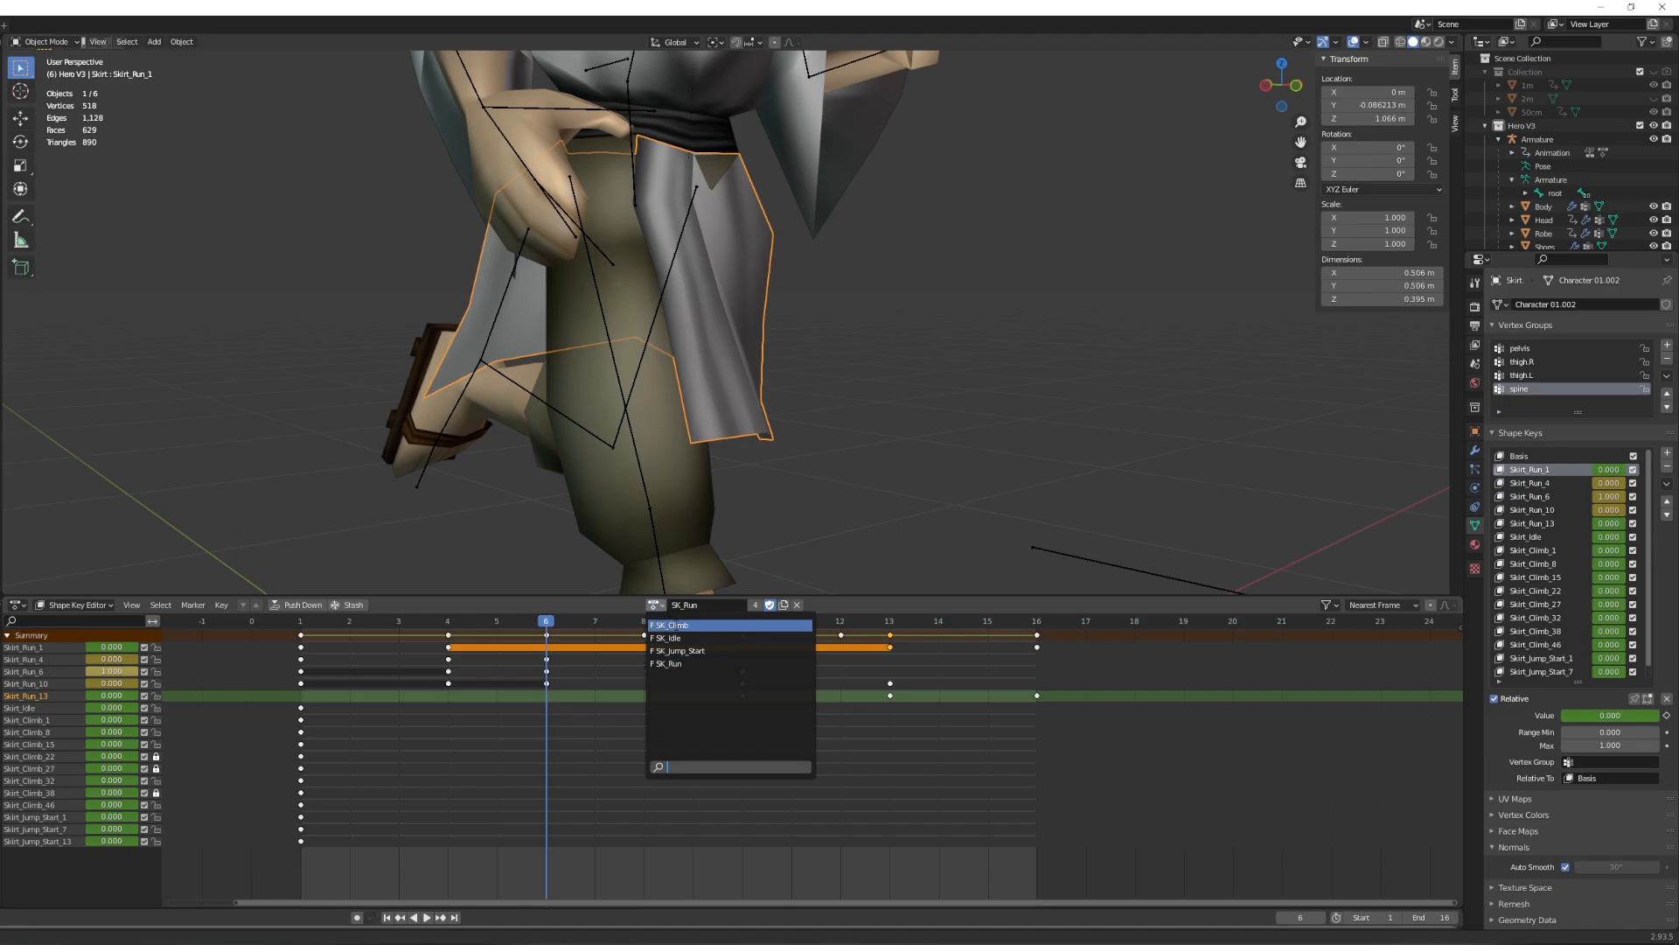
pyautogui.click(669, 638)
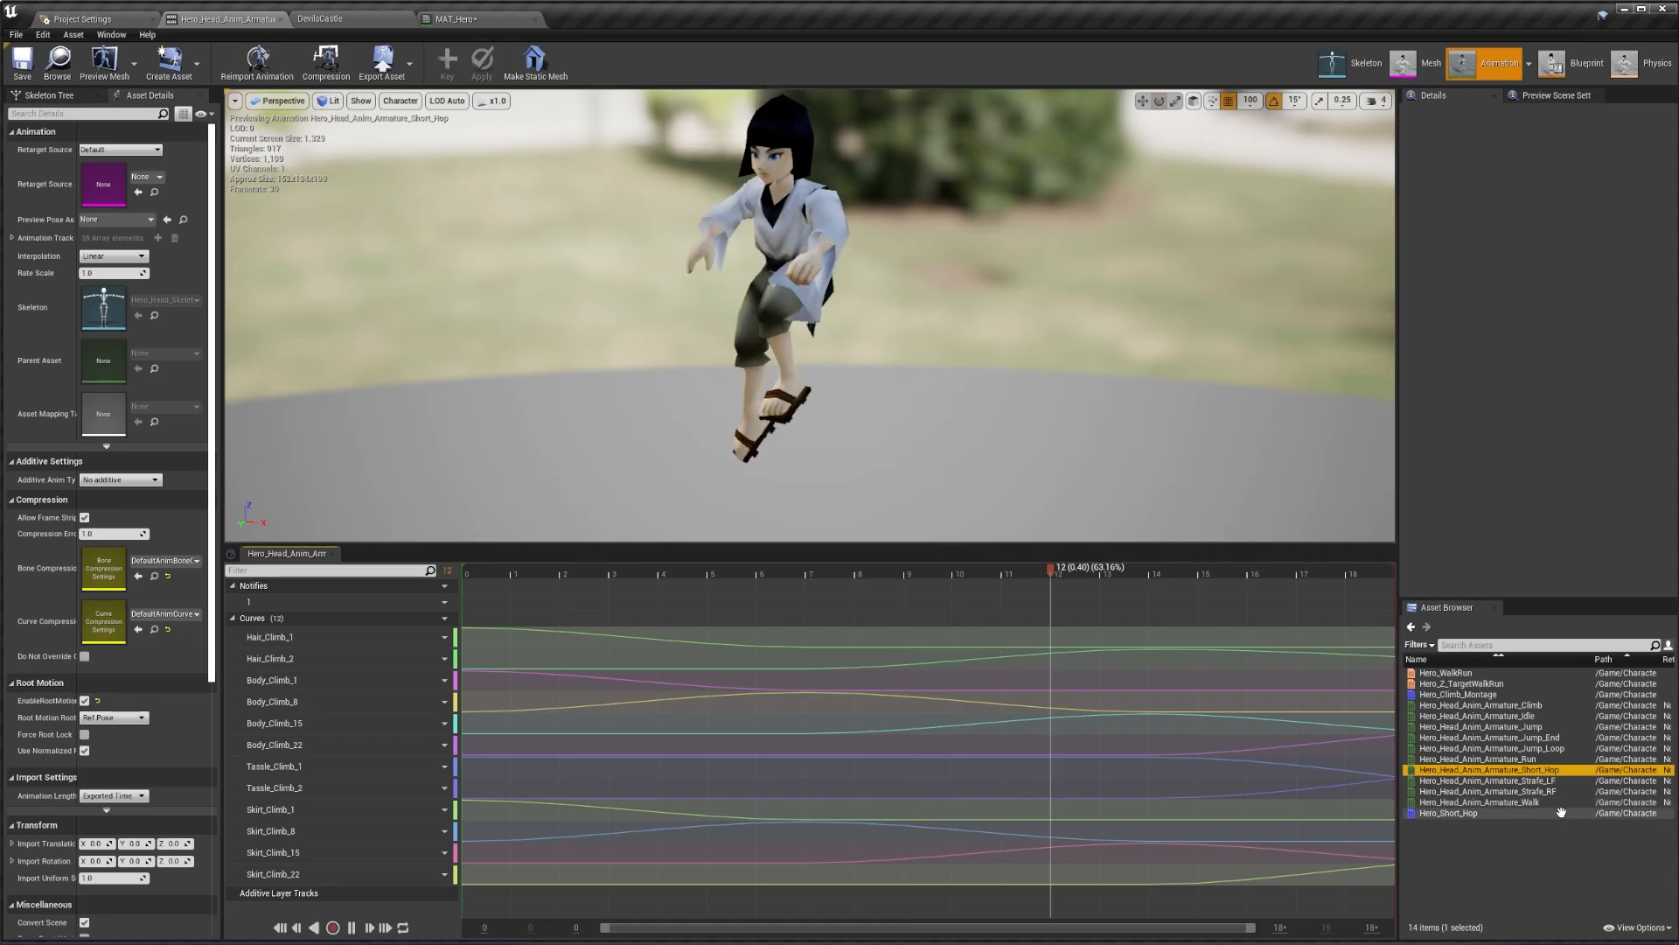
# Step: Preview Hero_Head_Anim_Armature_Short_Hop with its skirt, hair and body curves
pyautogui.click(1487, 779)
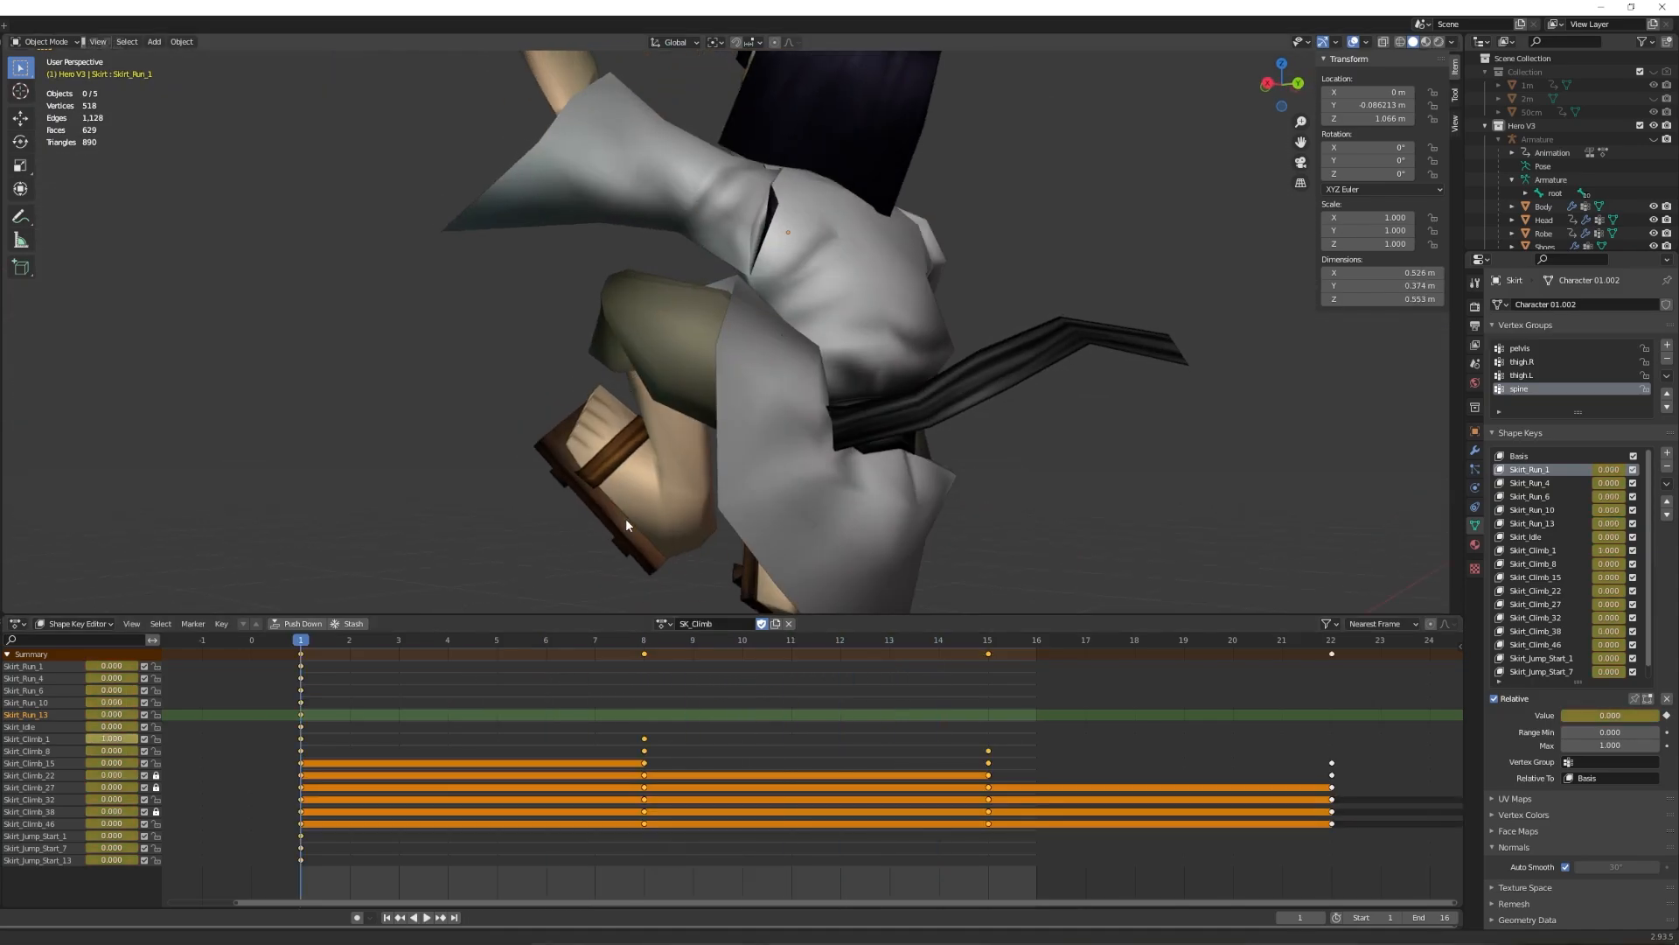
# Step: Play, stop and replay the SK_Climb skirt animation to review the robe deformation
pyautogui.click(419, 917)
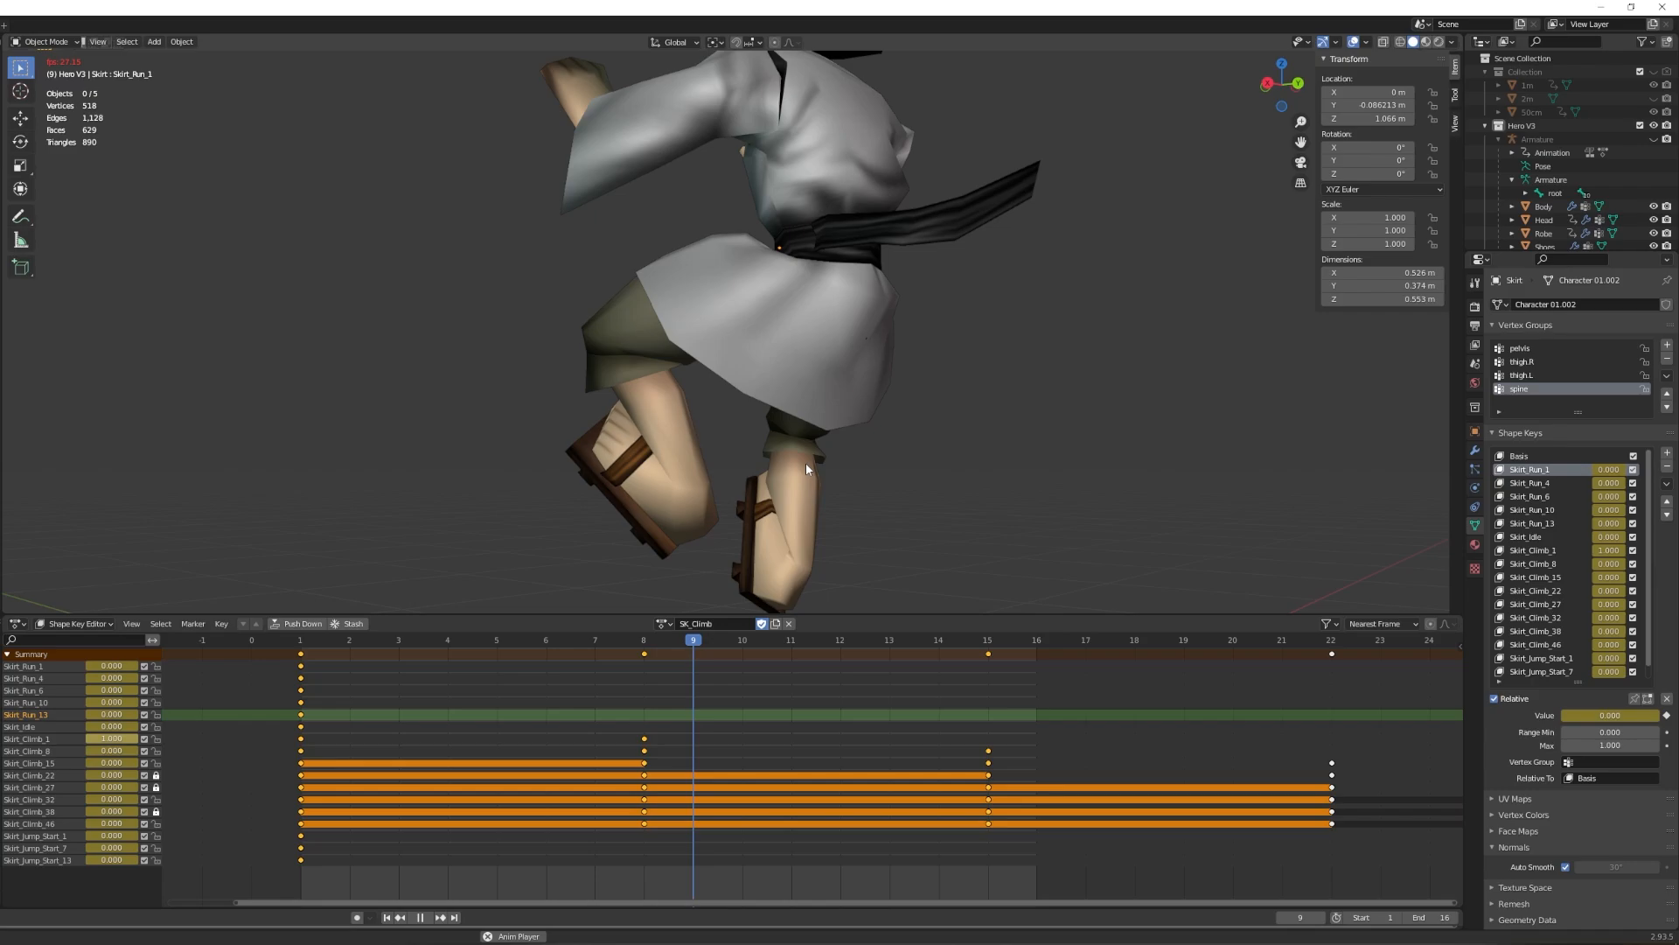
pyautogui.click(419, 916)
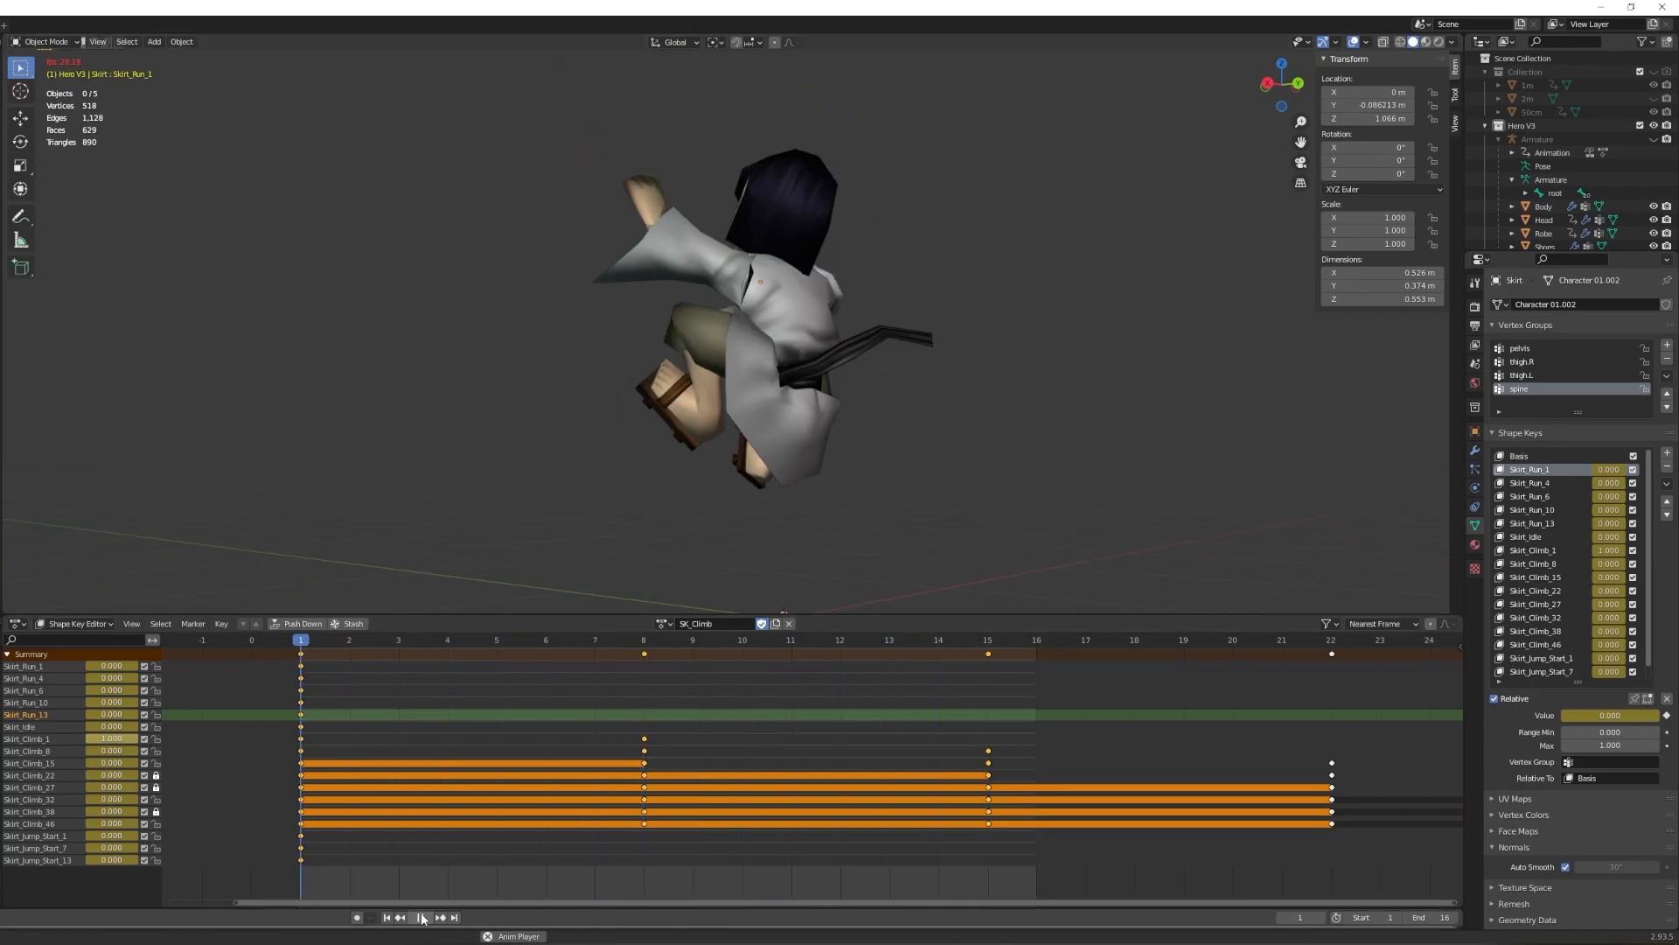
pyautogui.click(421, 916)
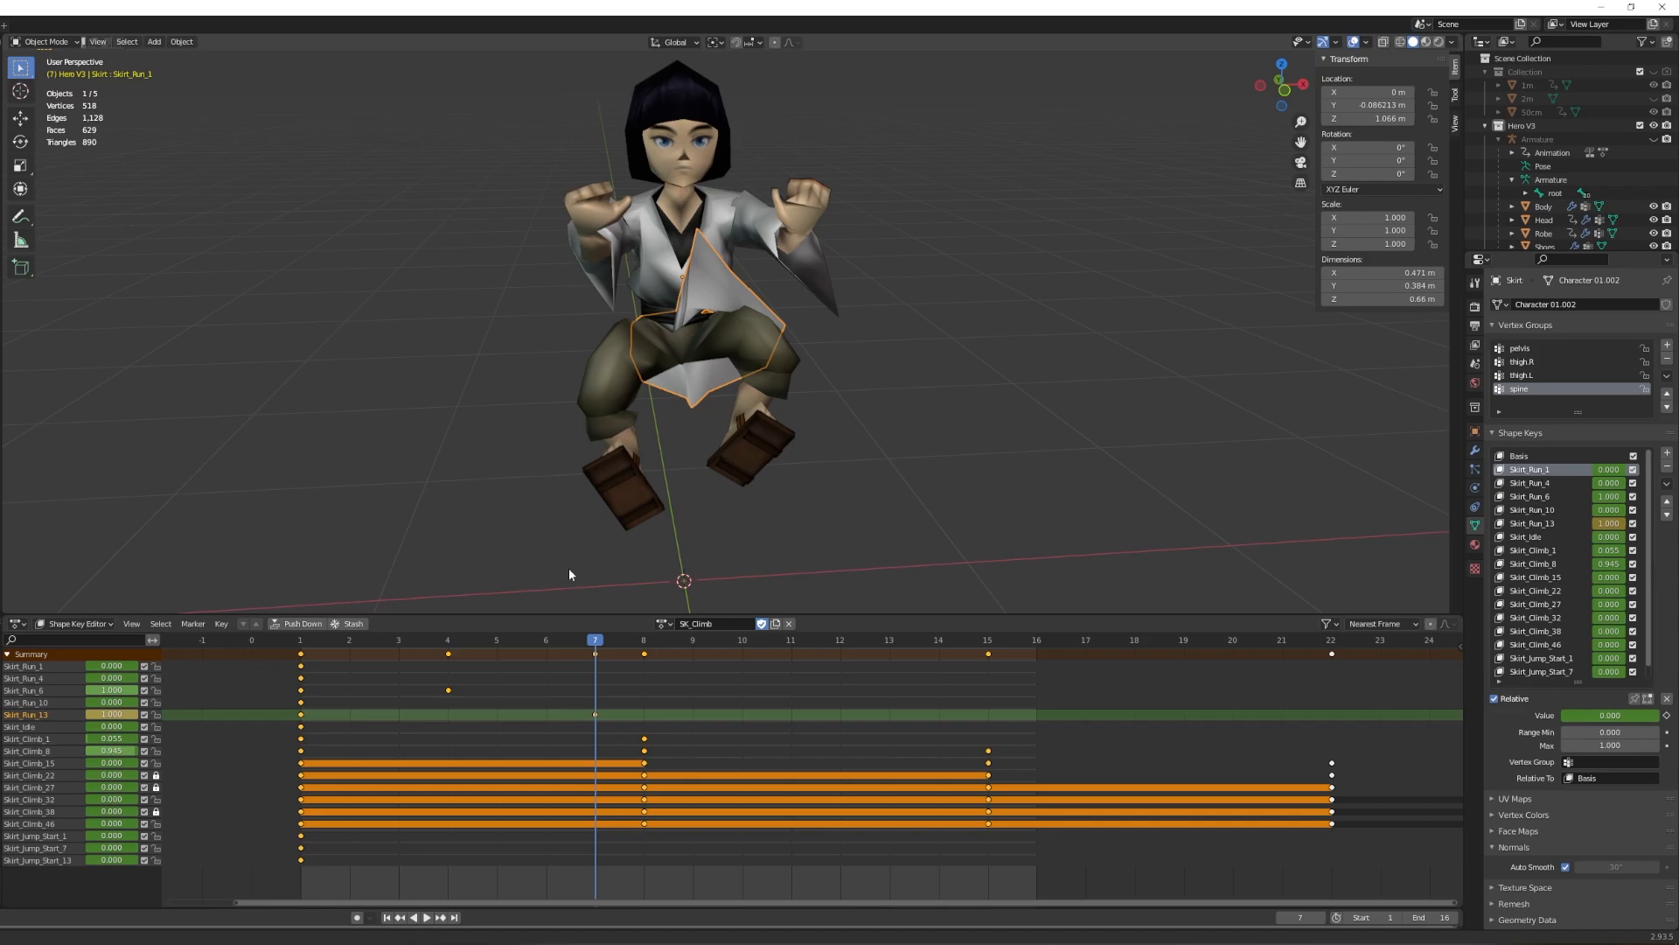
pyautogui.click(426, 917)
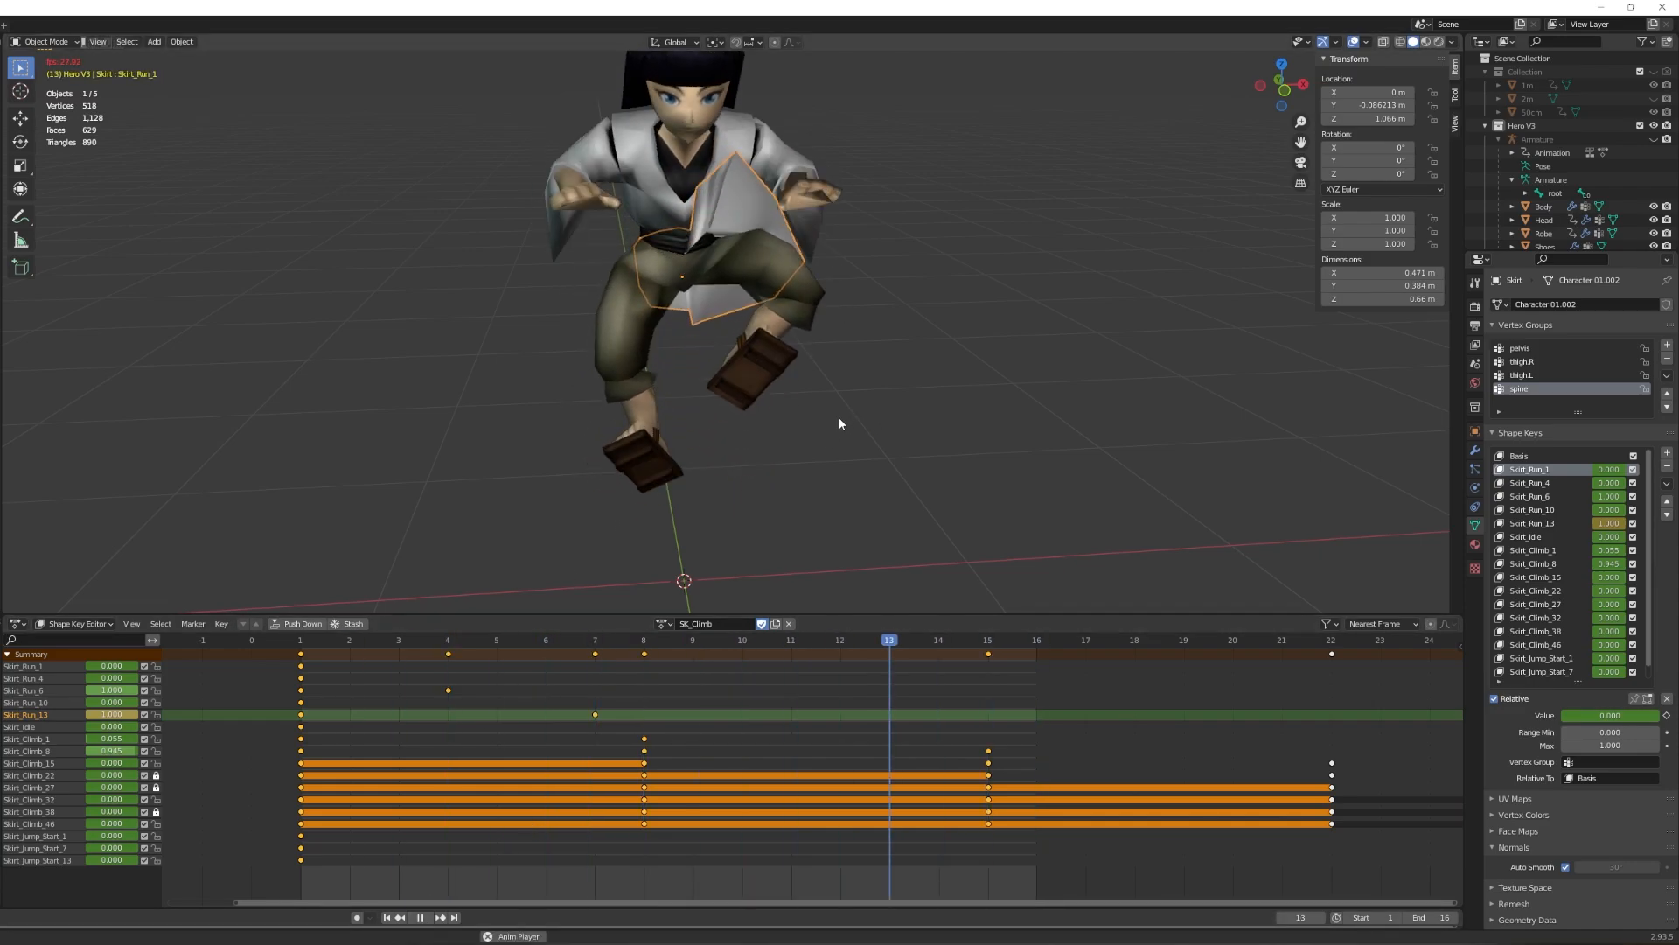
pyautogui.click(399, 640)
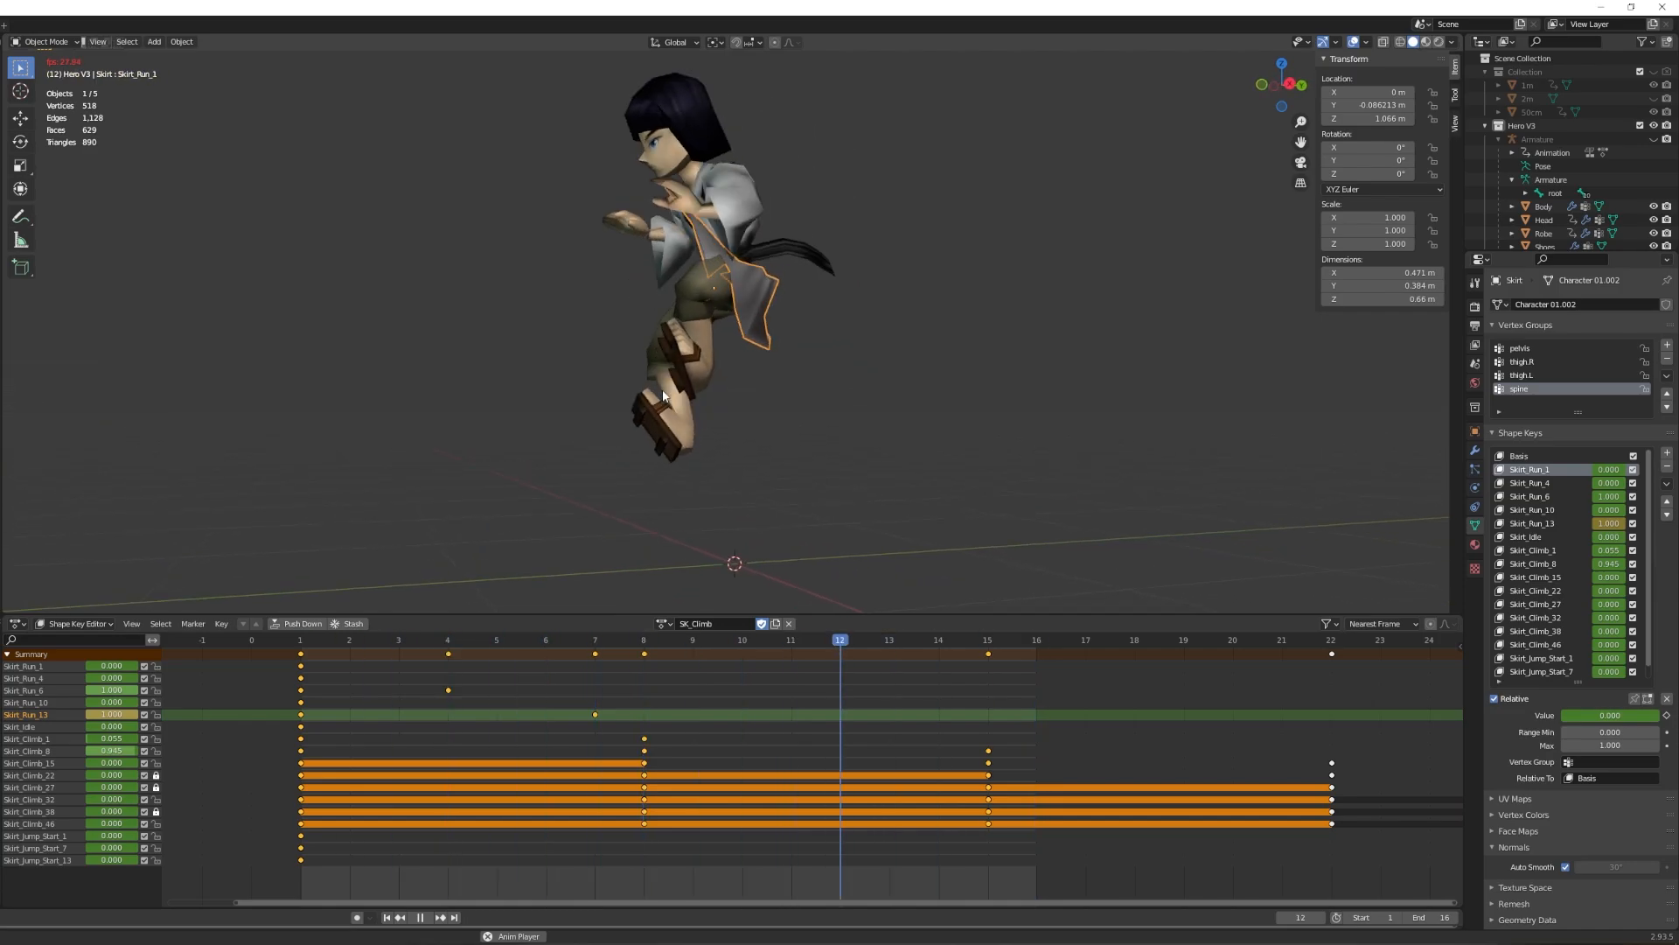
pyautogui.click(447, 640)
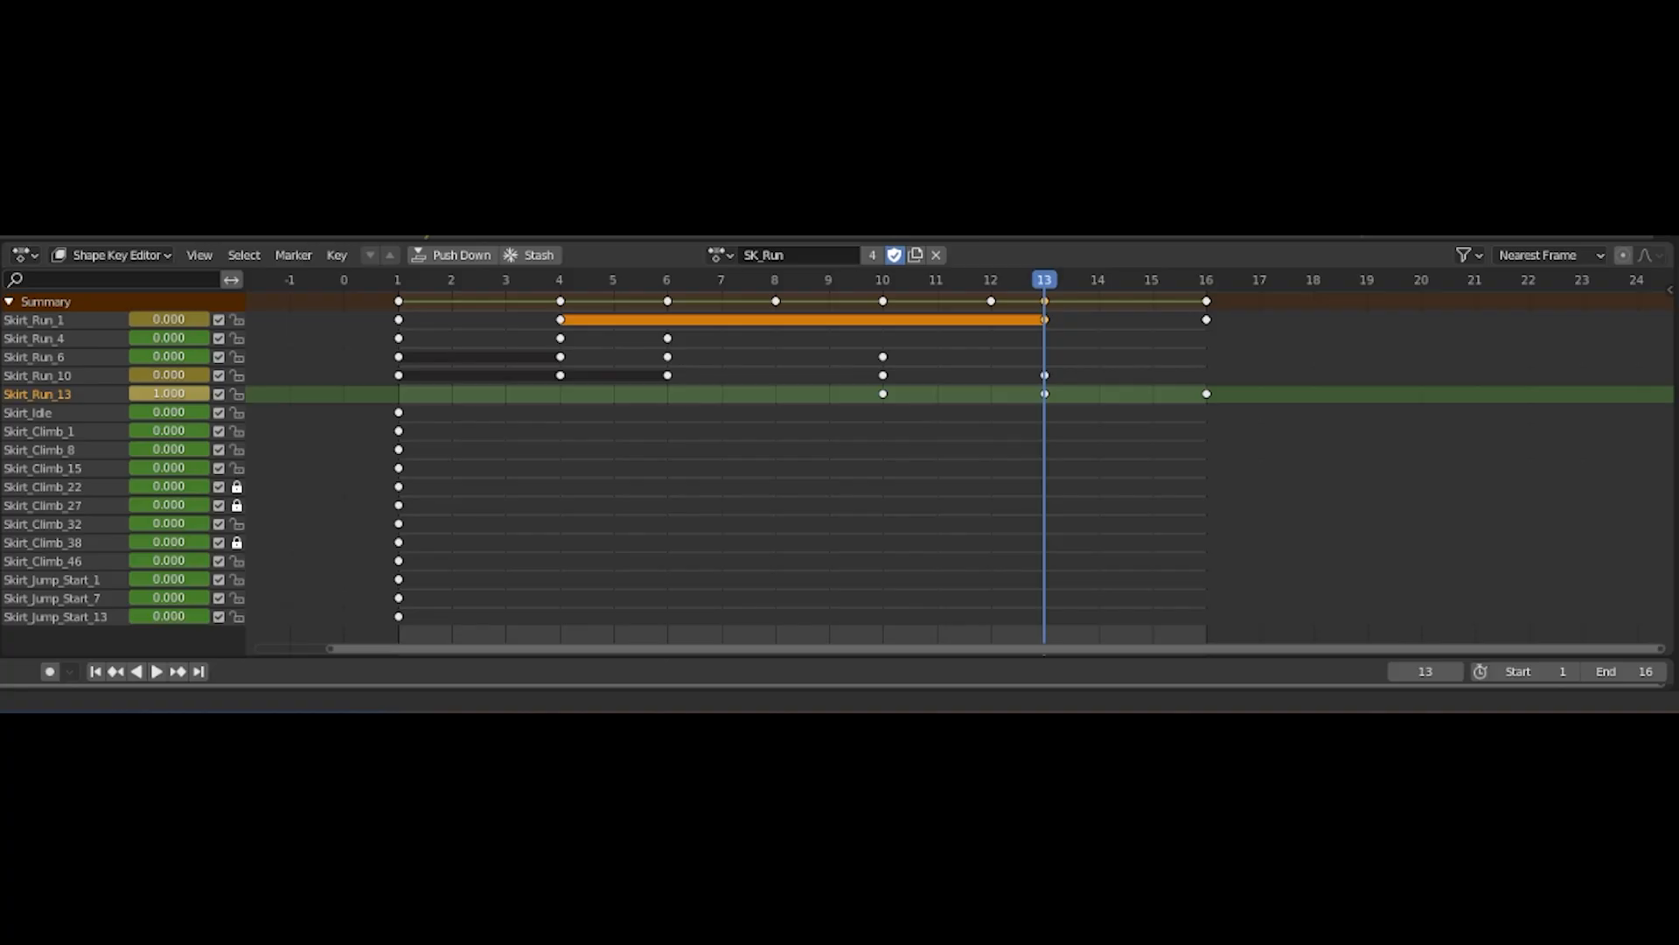
# Step: Play the SK_Run skirt action, inspect the Body run keys, and restart Blender
pyautogui.click(154, 672)
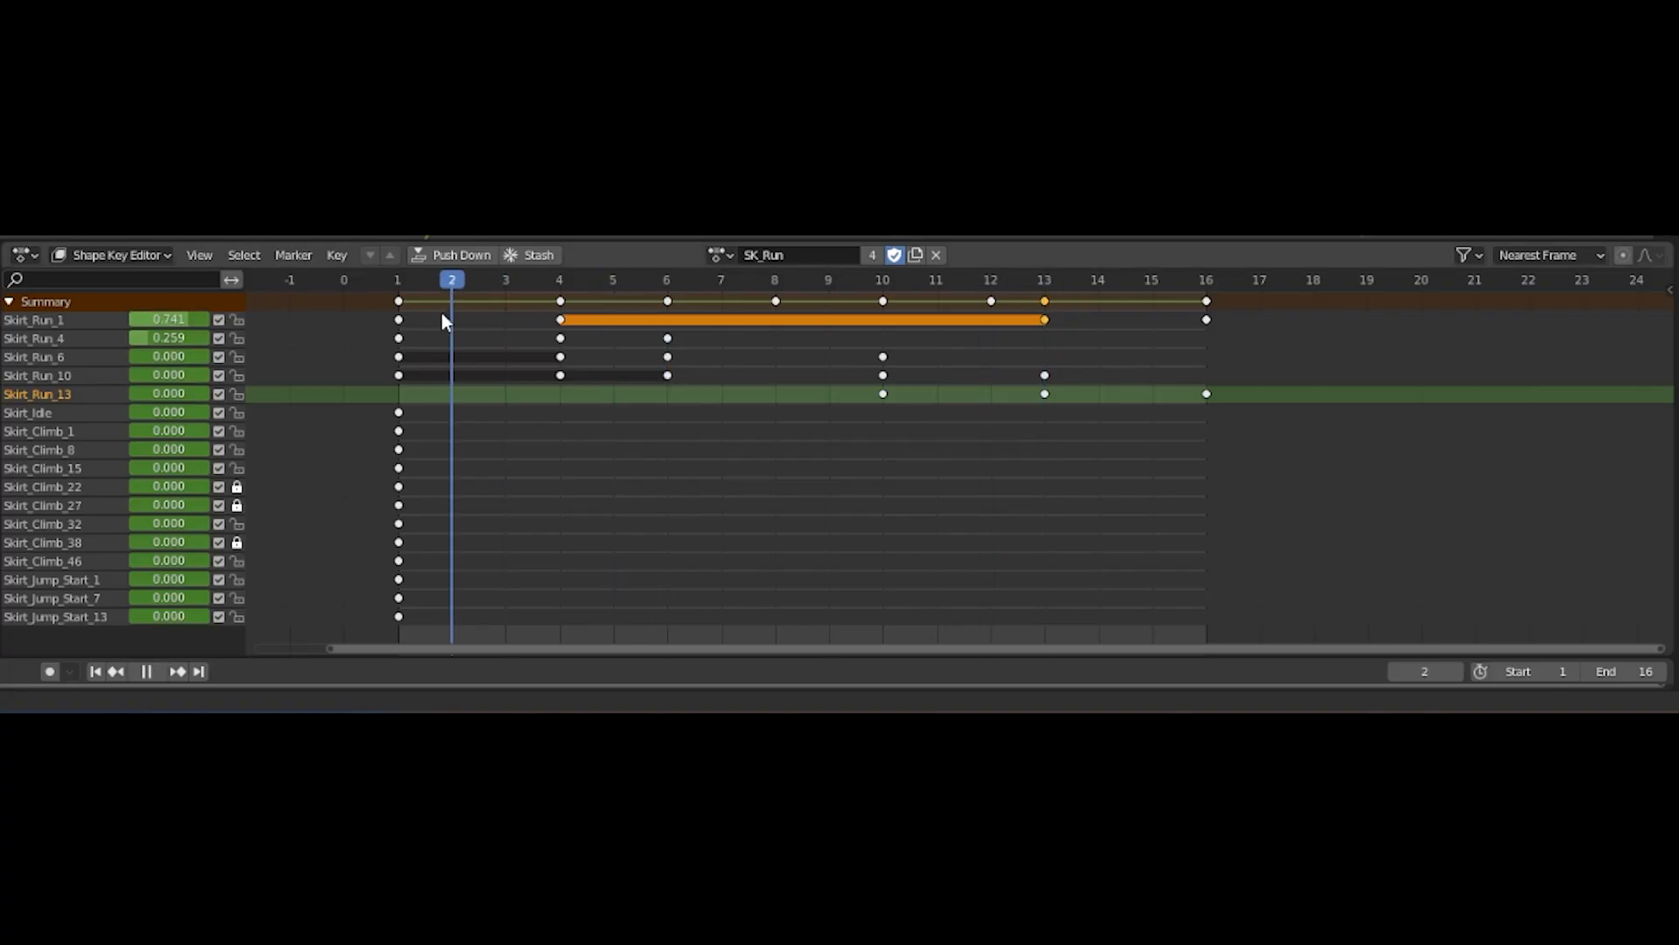
pyautogui.click(614, 280)
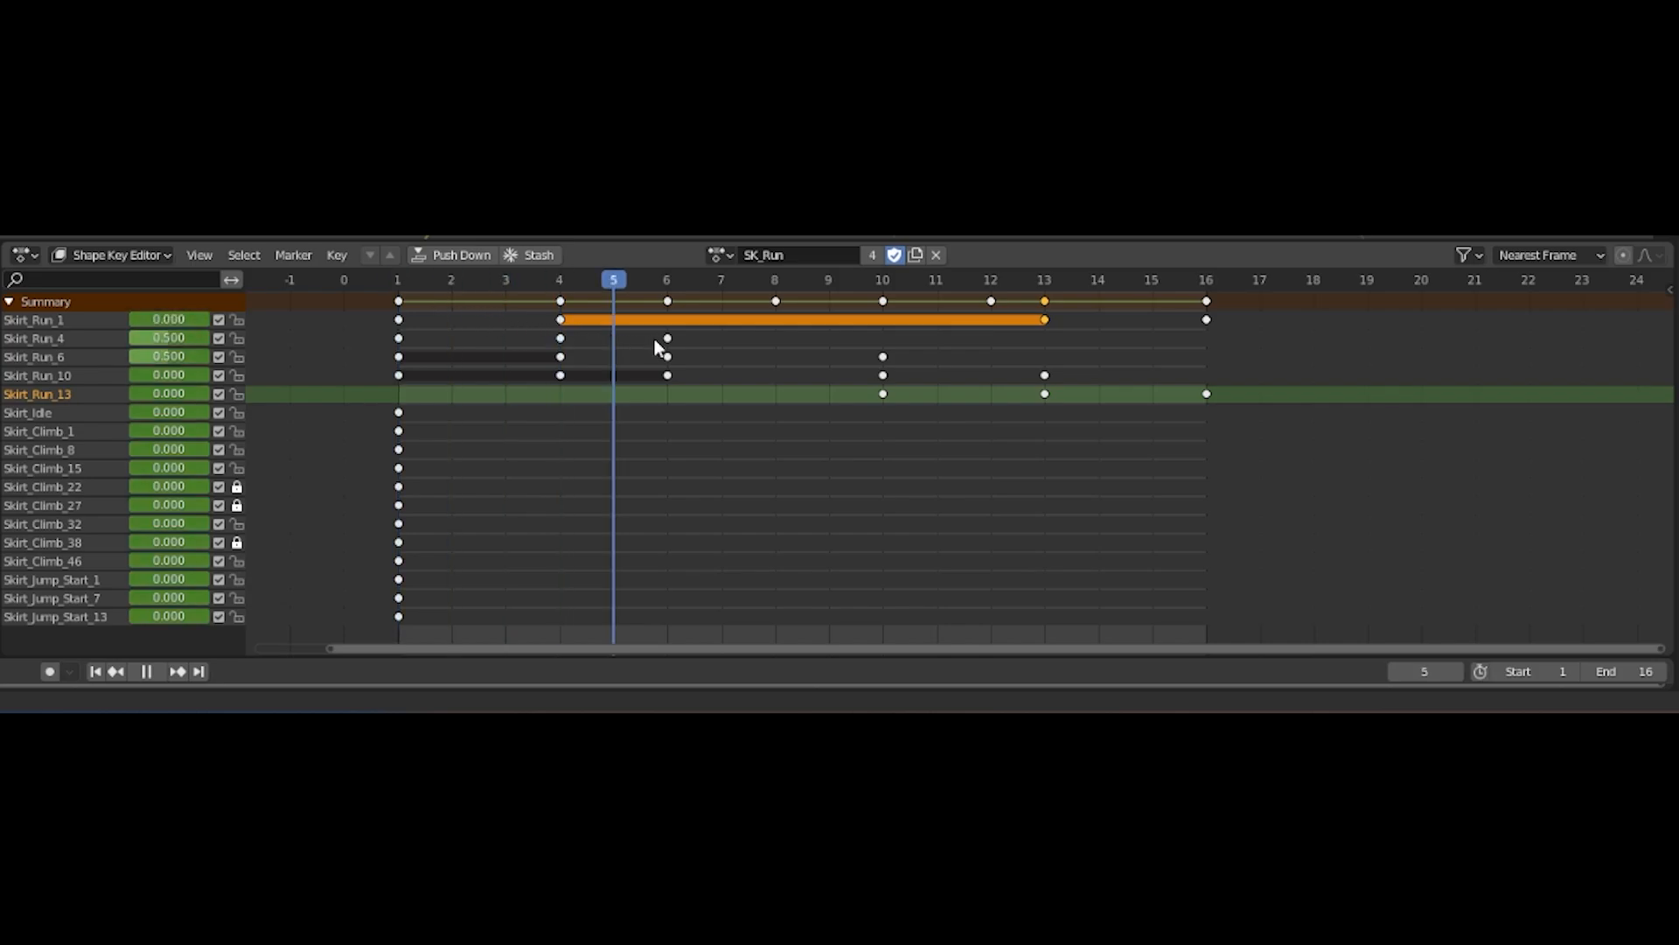
pyautogui.click(1097, 280)
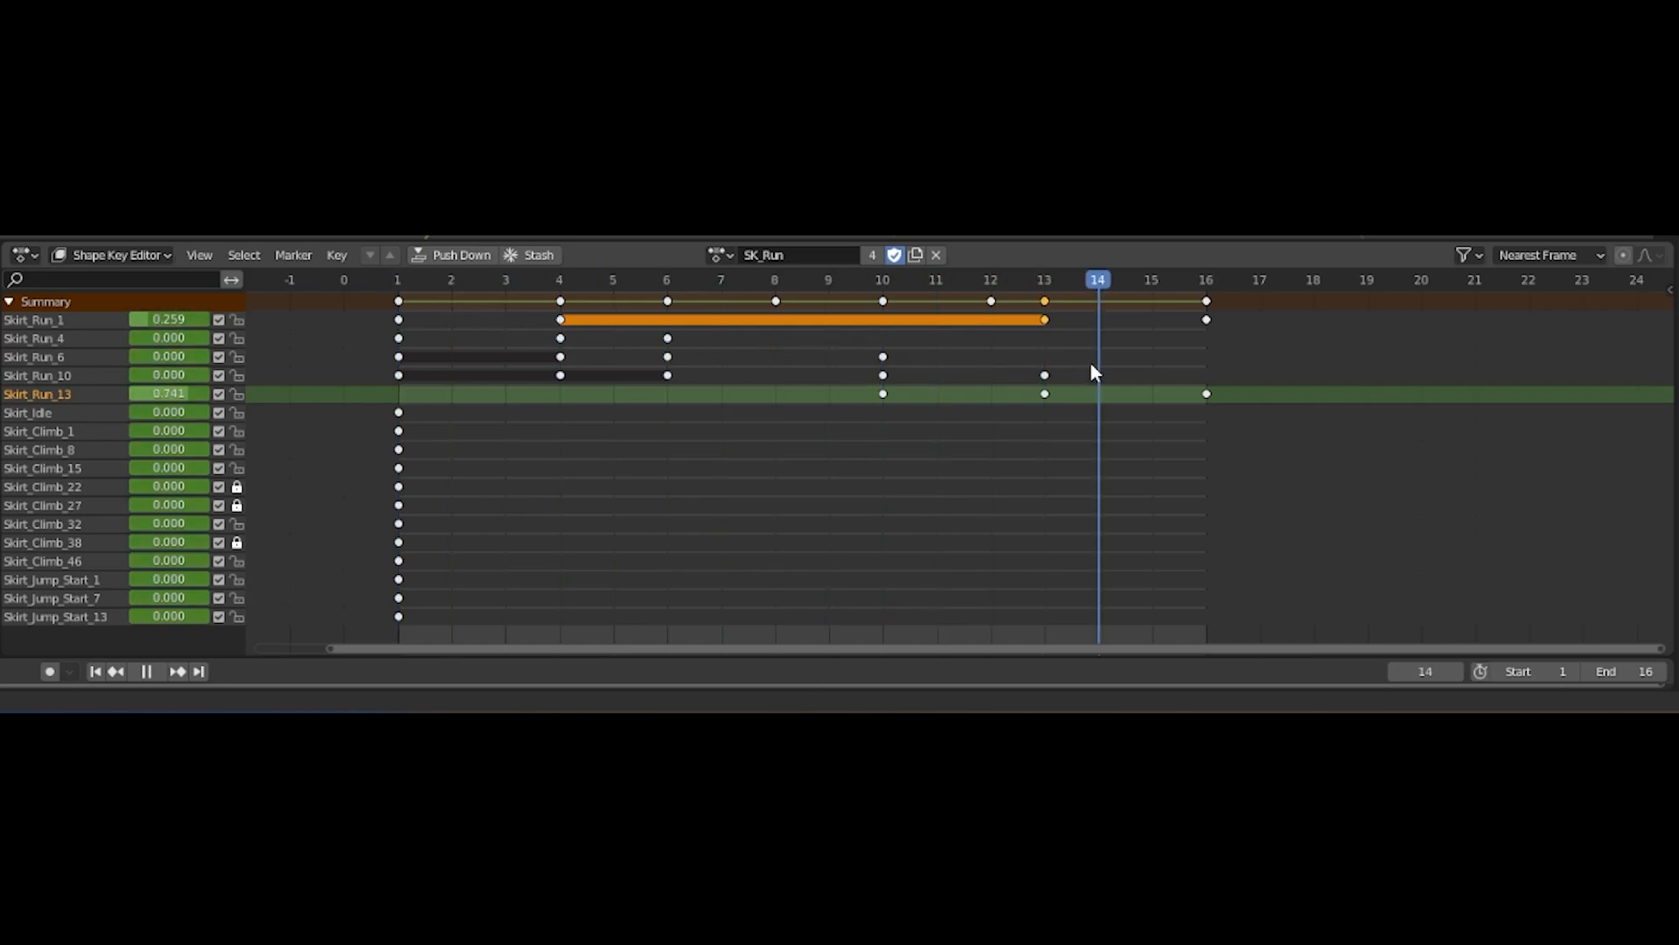
pyautogui.press('Right')
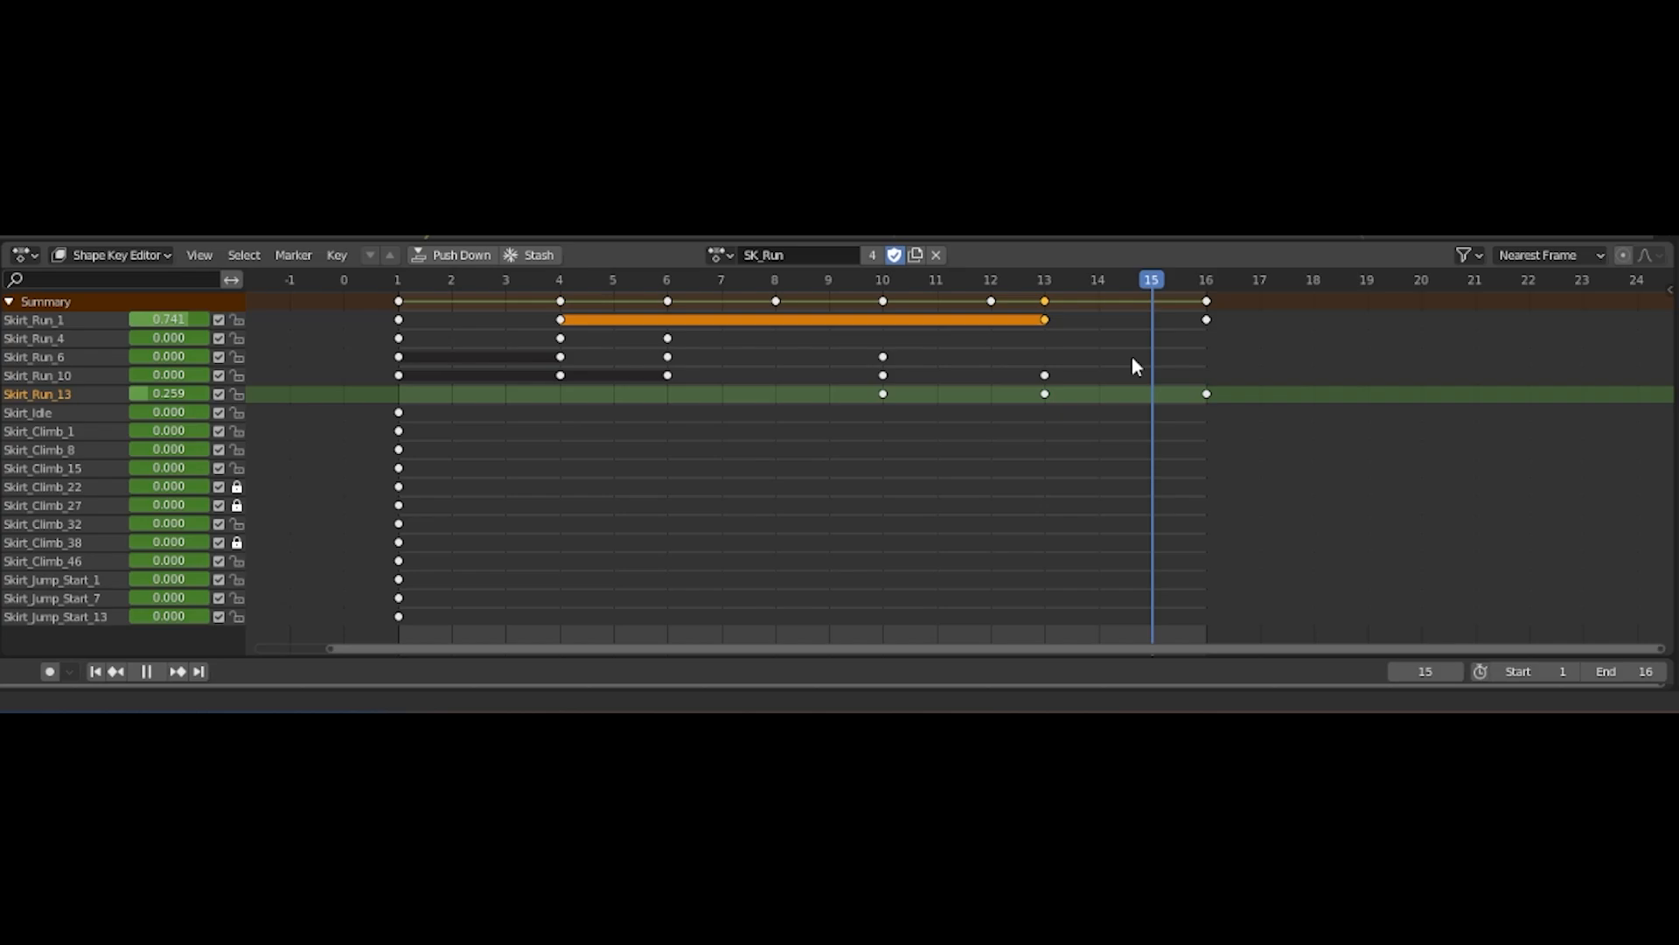
pyautogui.click(614, 280)
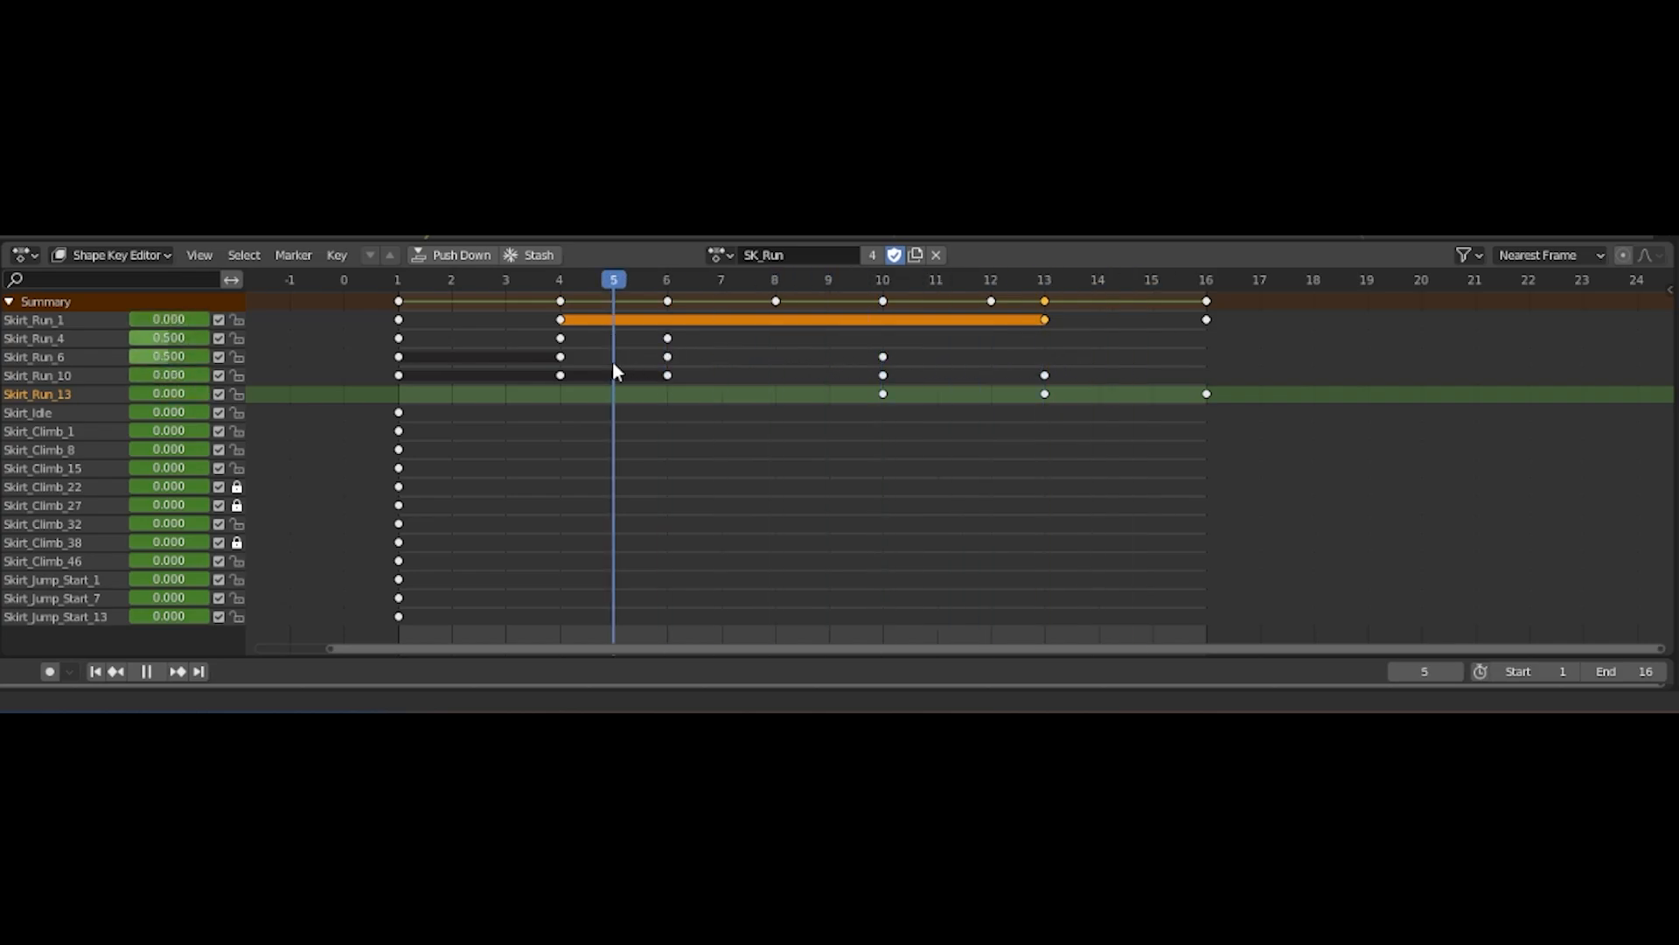
pyautogui.moveTo(657, 391)
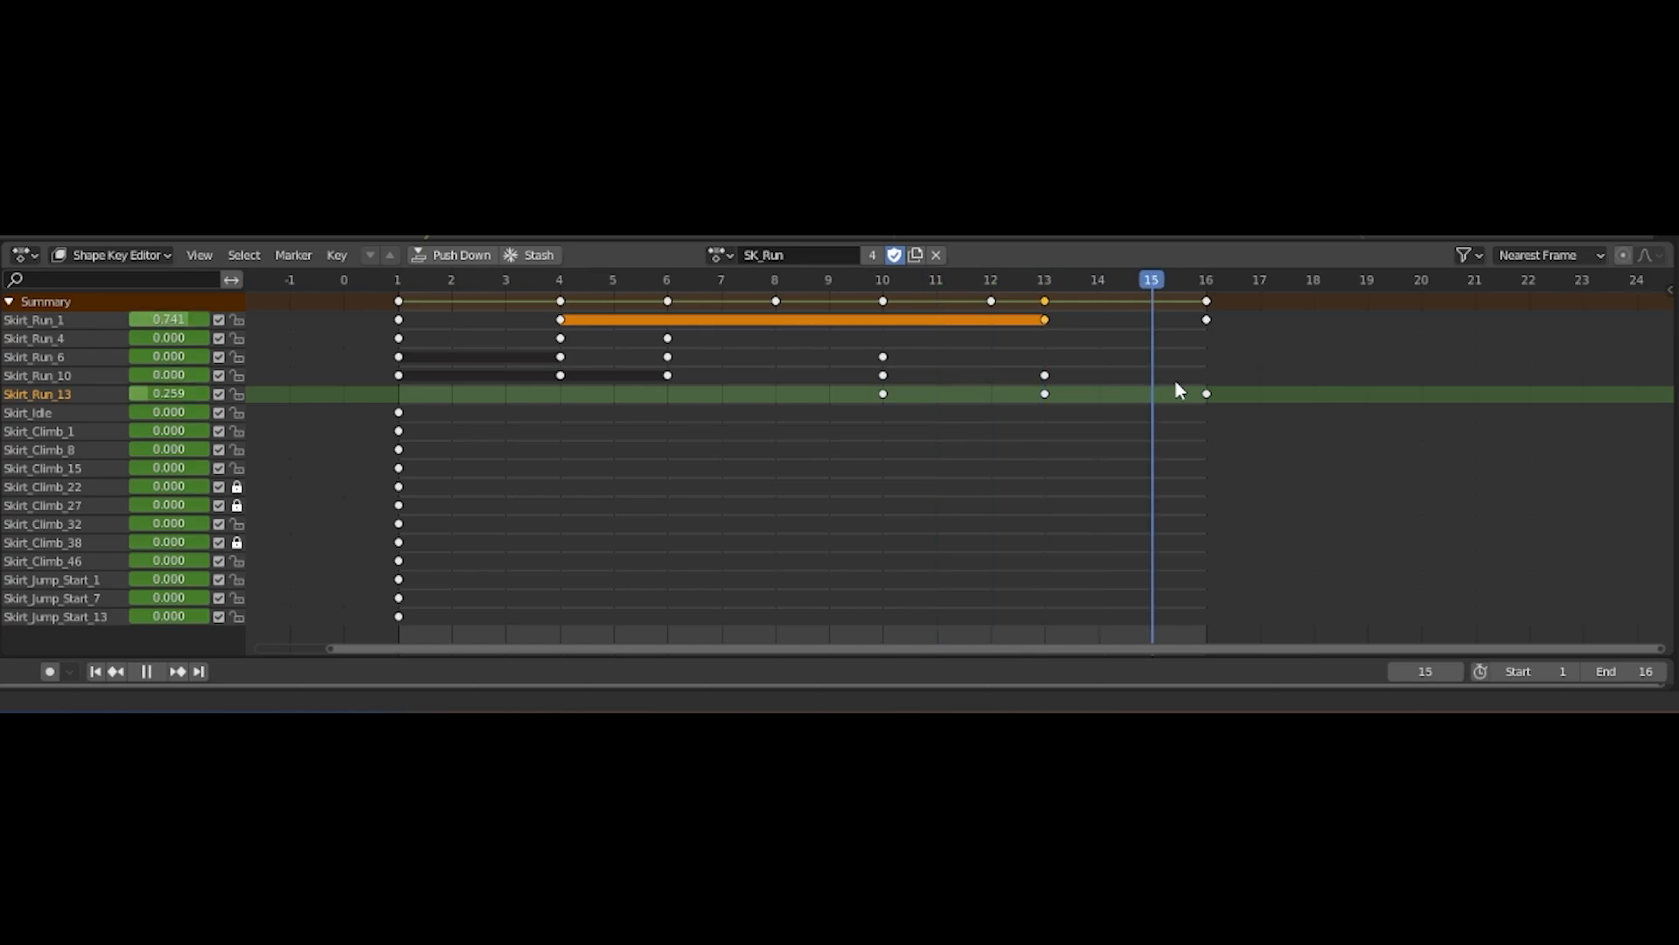
pyautogui.click(178, 671)
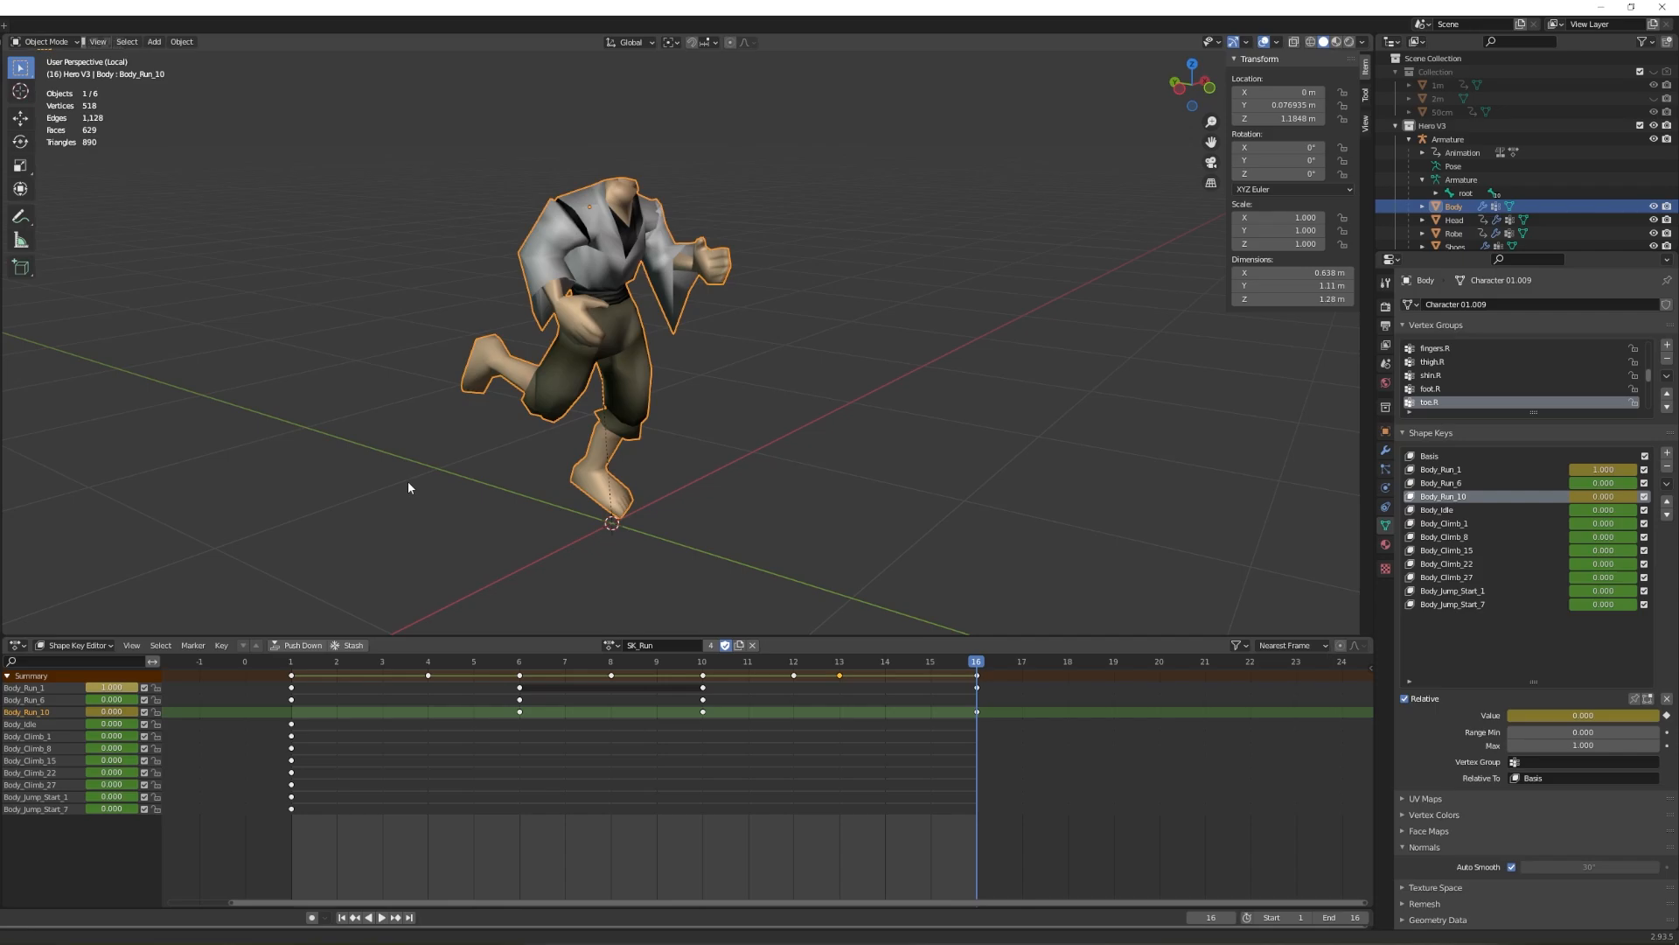
pyautogui.click(368, 917)
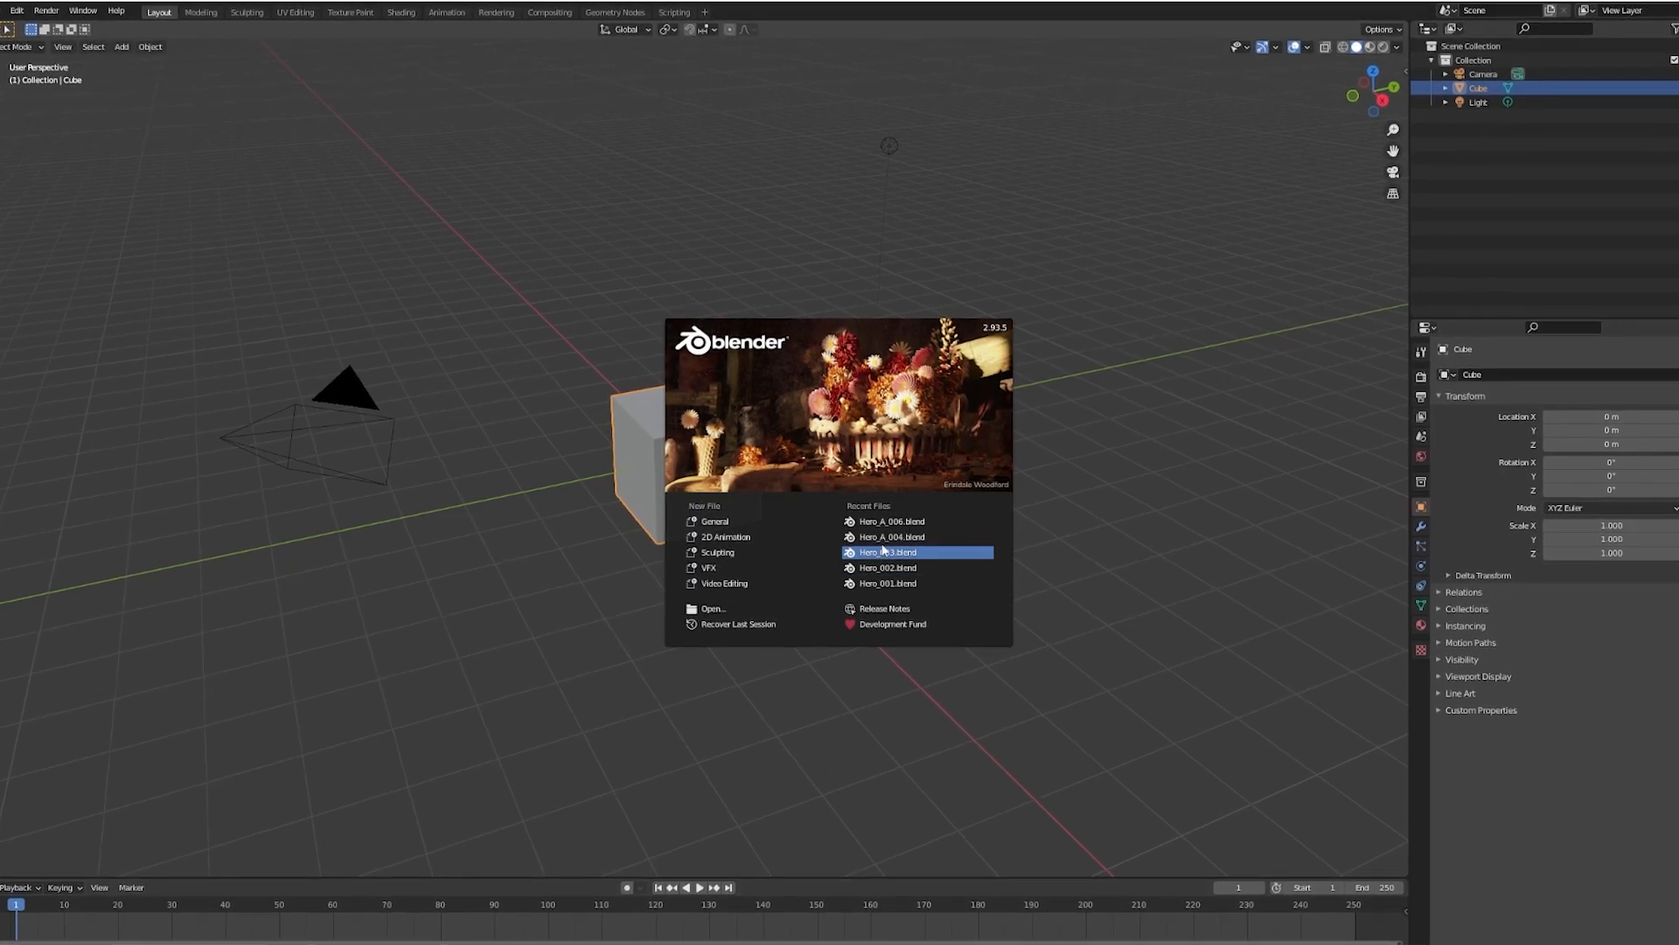
pyautogui.moveTo(891, 523)
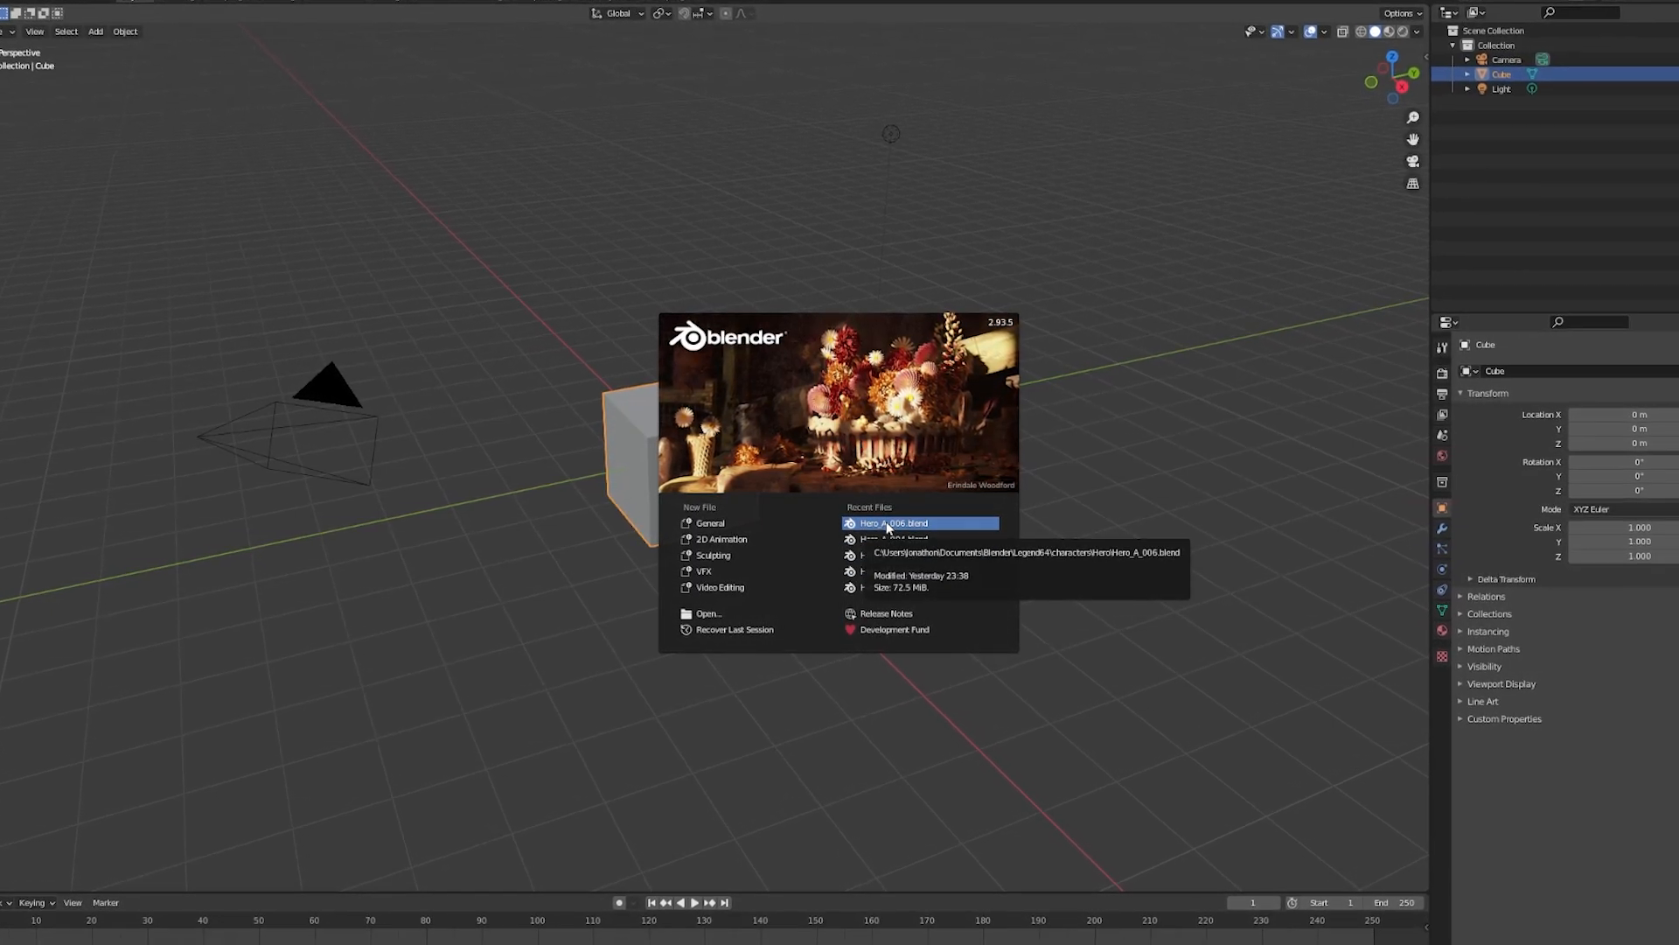
# Step: Open Hero_A_006.blend from Recent Files and choose File > Export > FBX
pyautogui.click(897, 523)
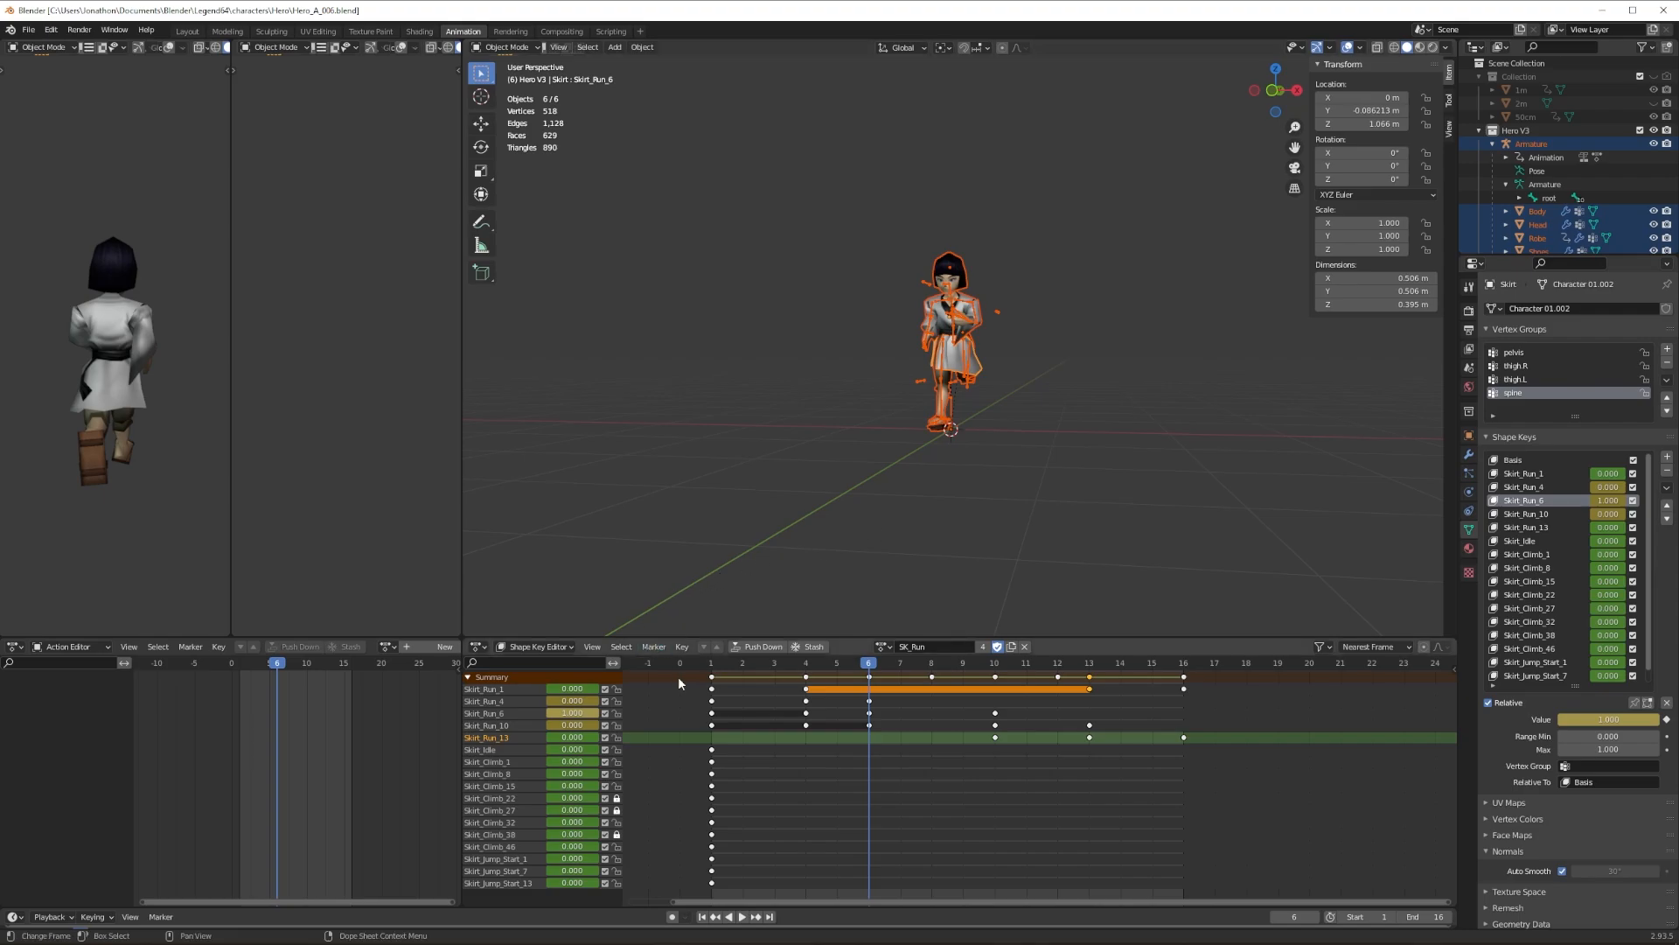
pyautogui.click(28, 29)
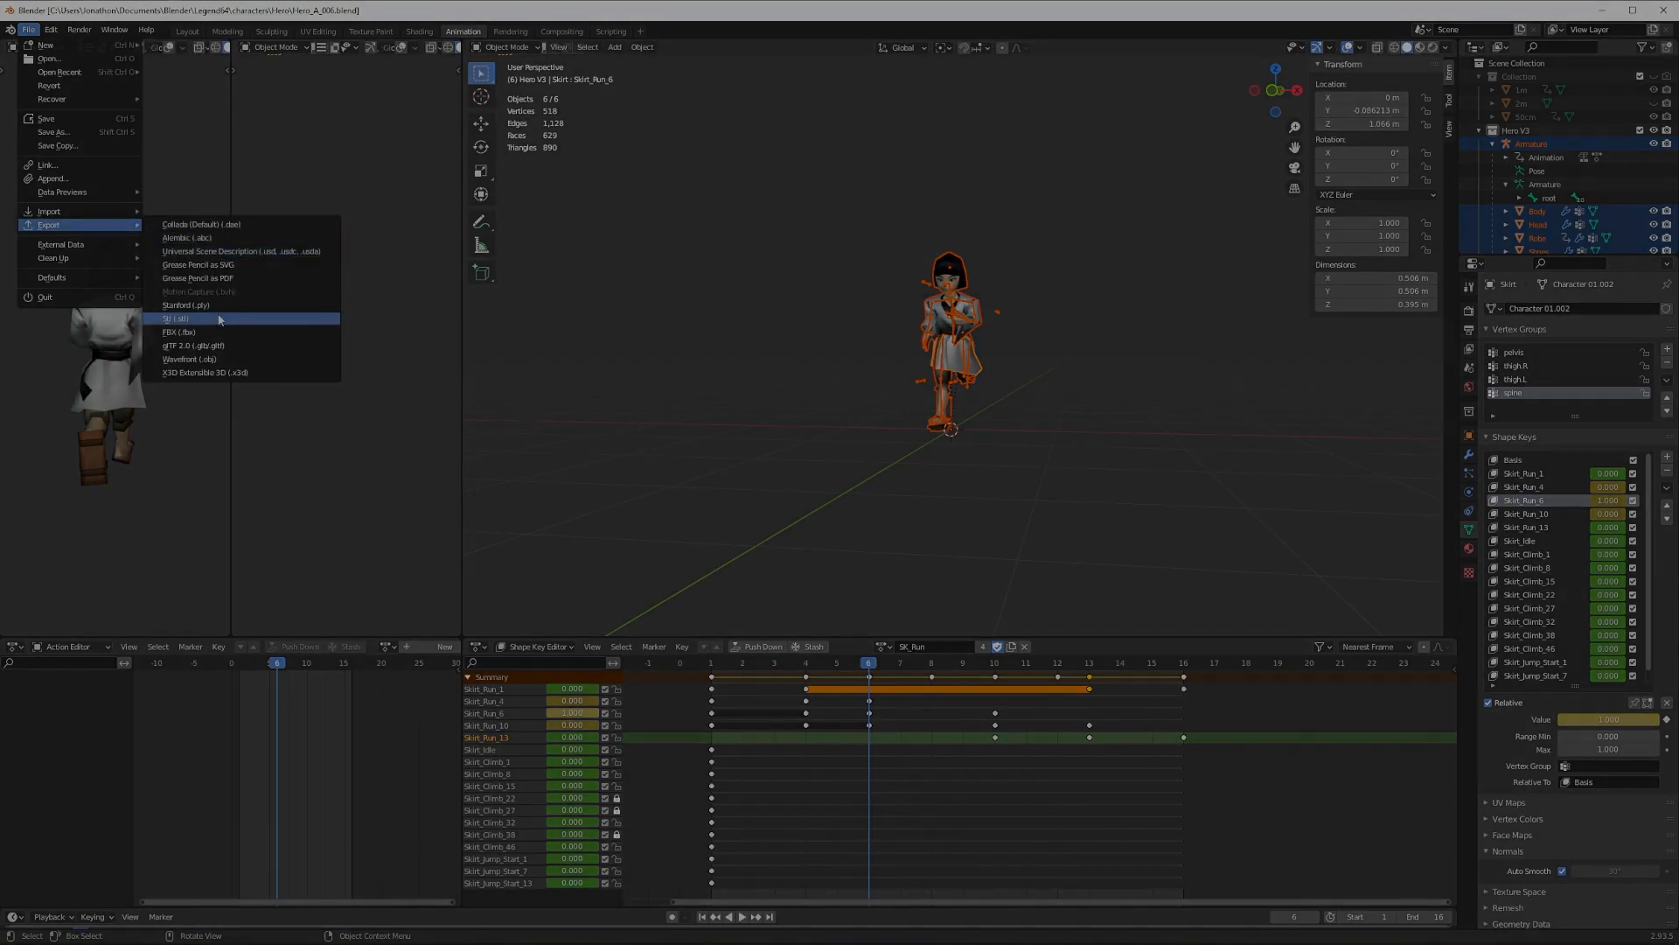
pyautogui.click(178, 331)
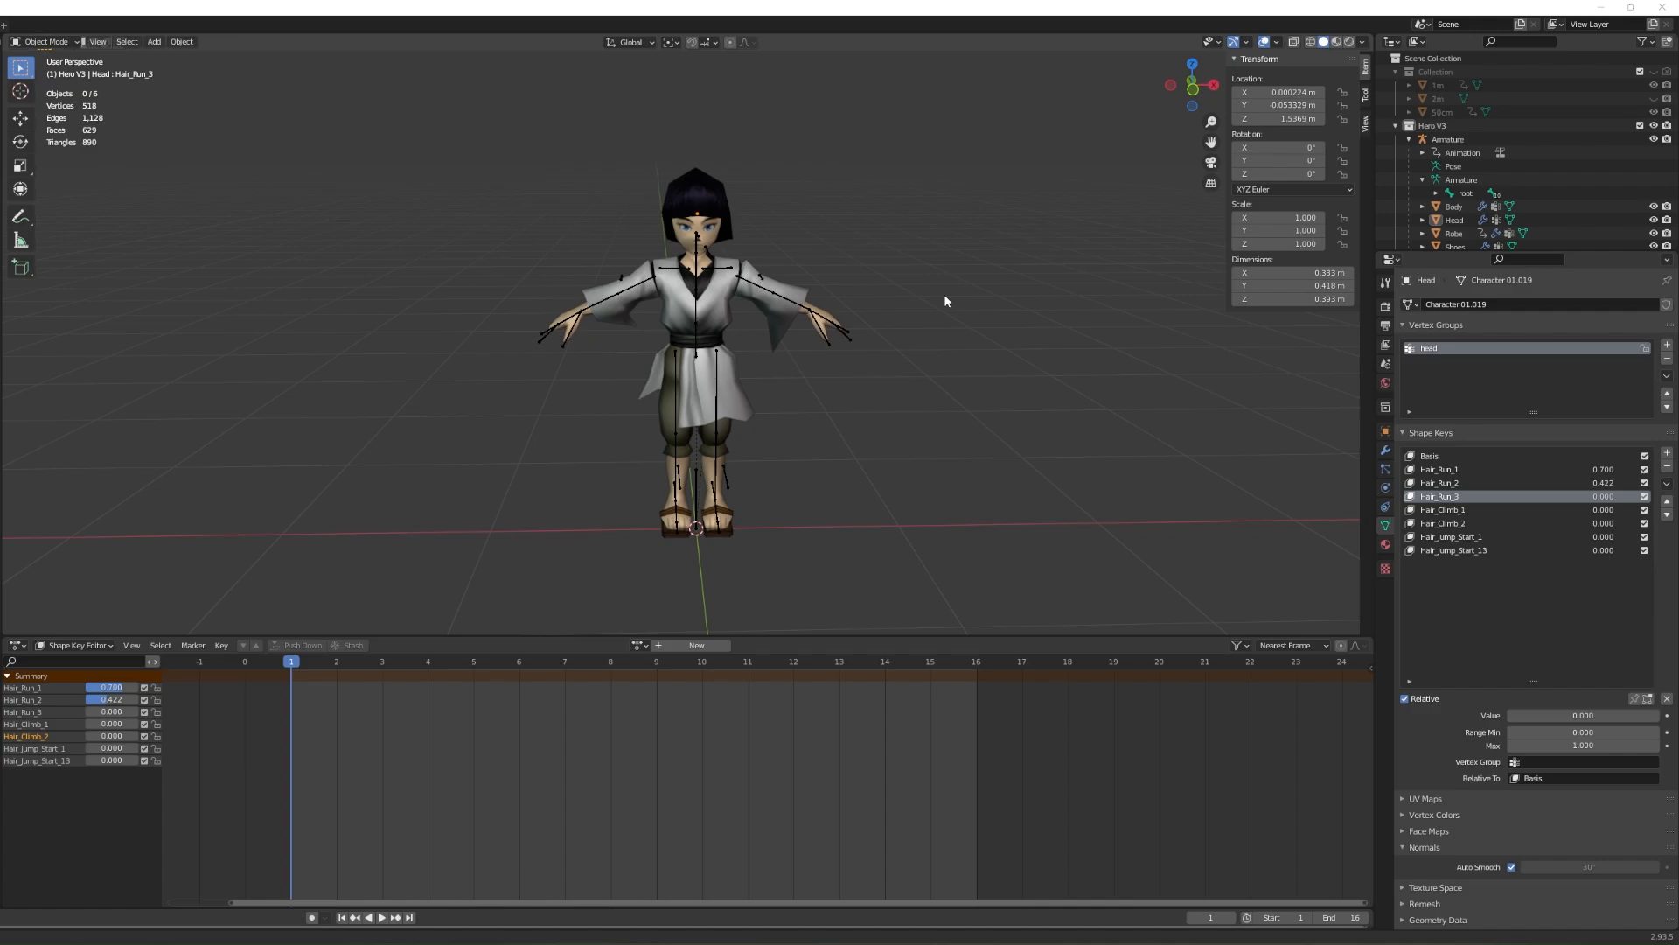
# Step: Orbit to a side view, select the Body mesh and assign the SK_Run action
pyautogui.moveTo(945, 300); pyautogui.dragTo(820, 524)
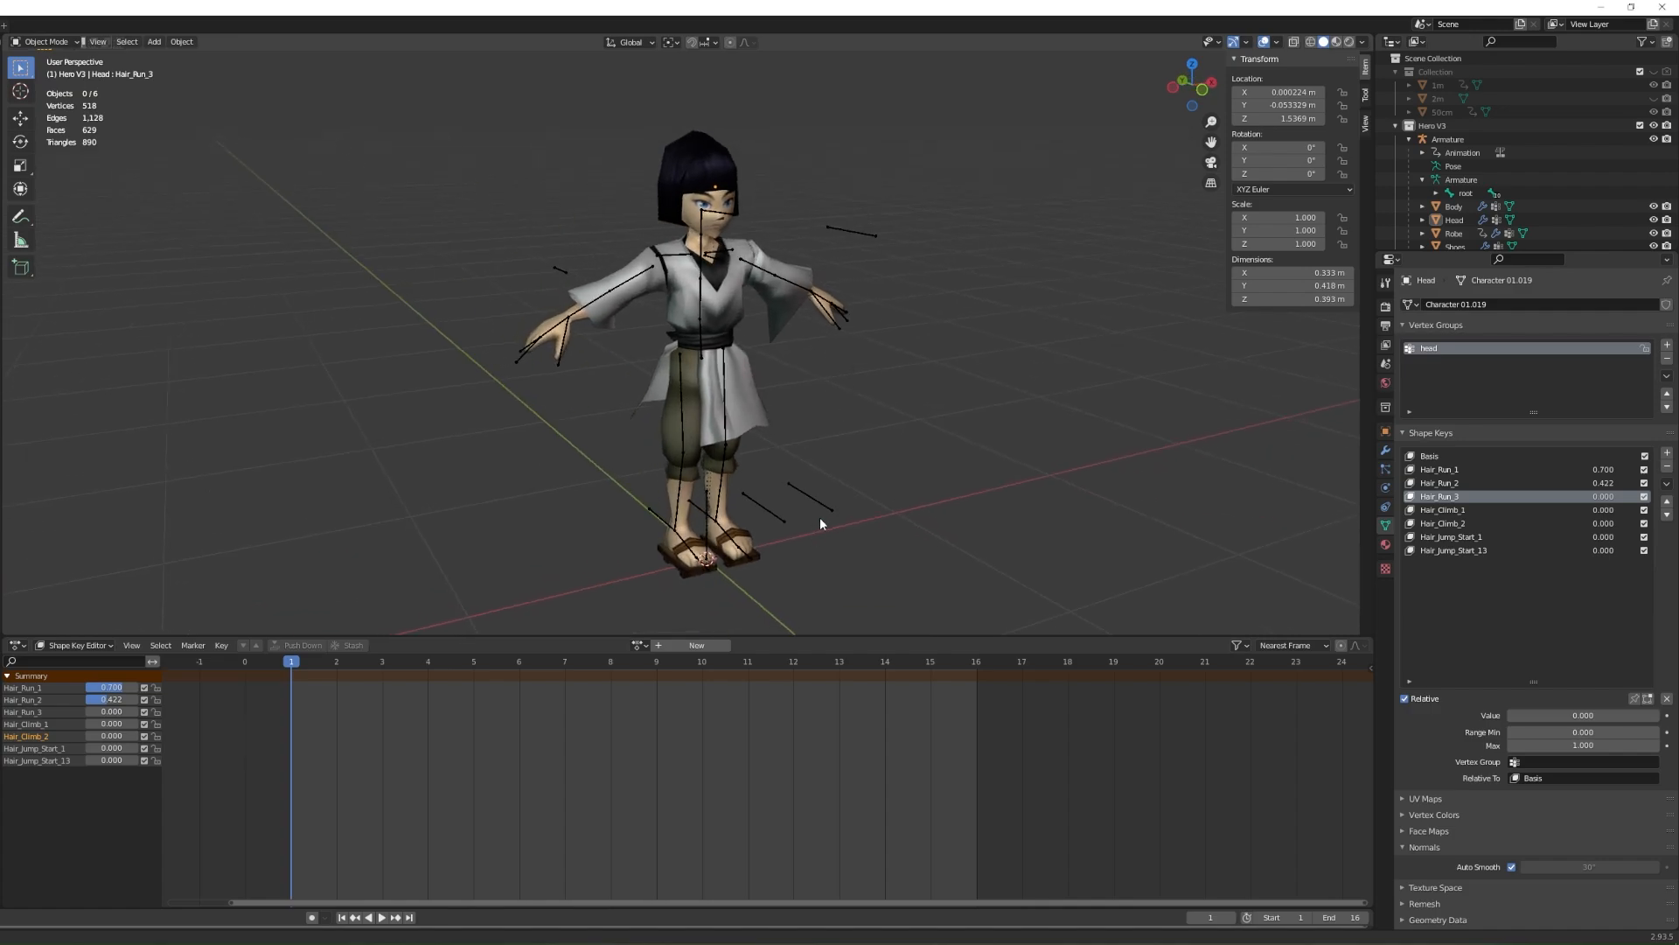
pyautogui.click(1447, 138)
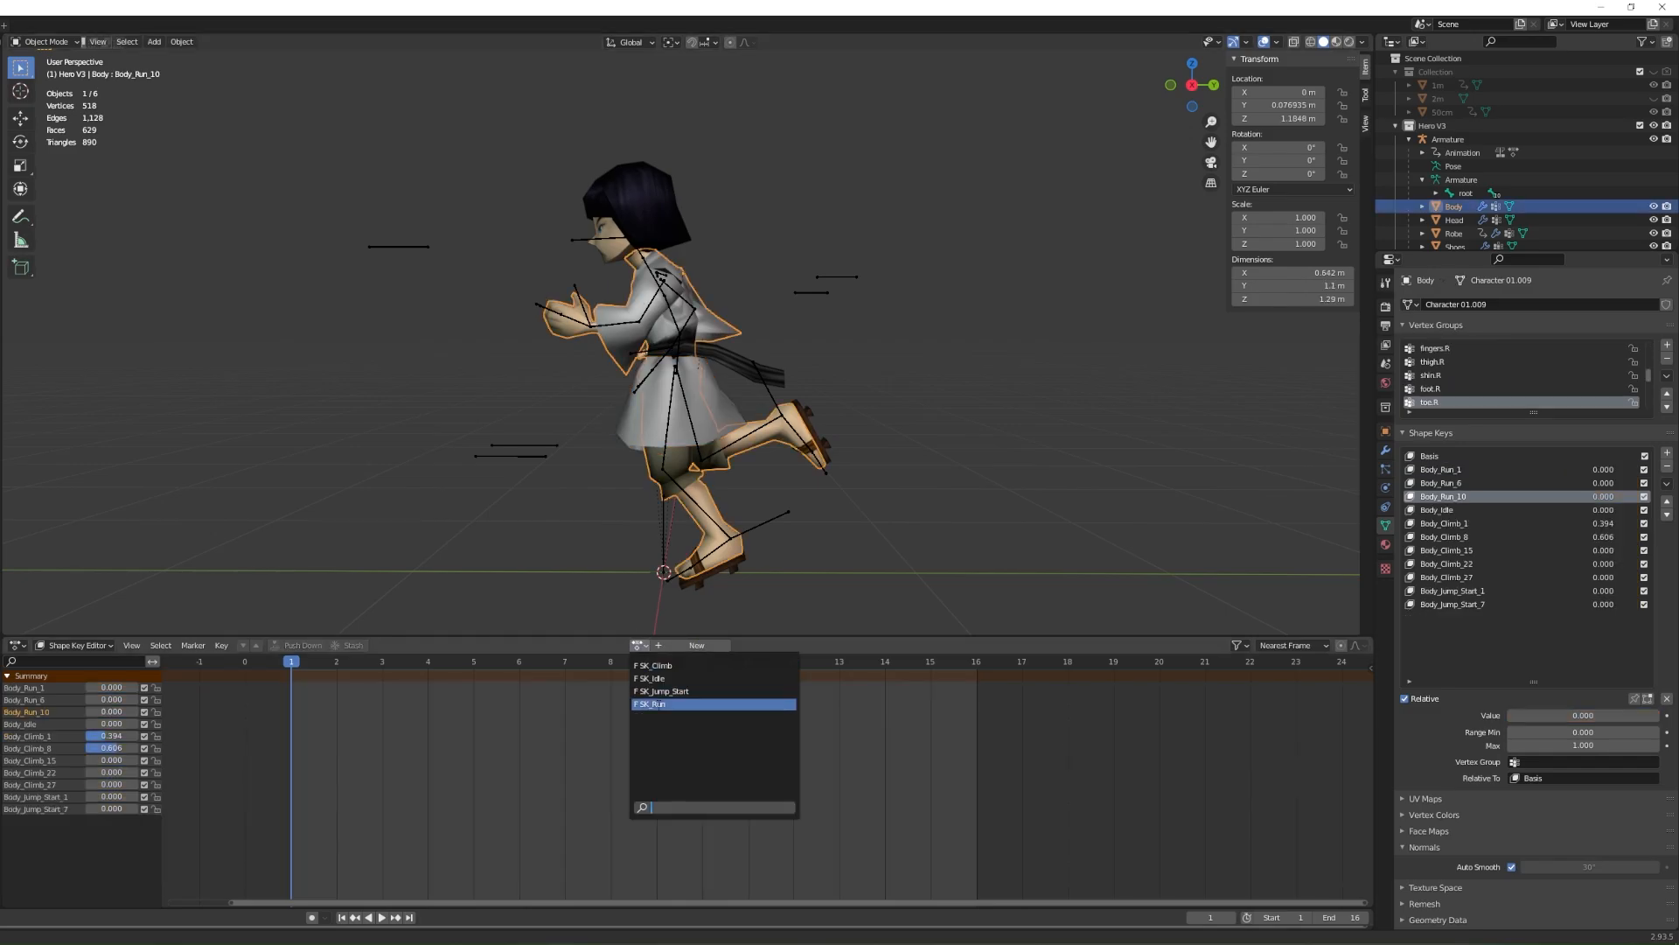
pyautogui.click(649, 703)
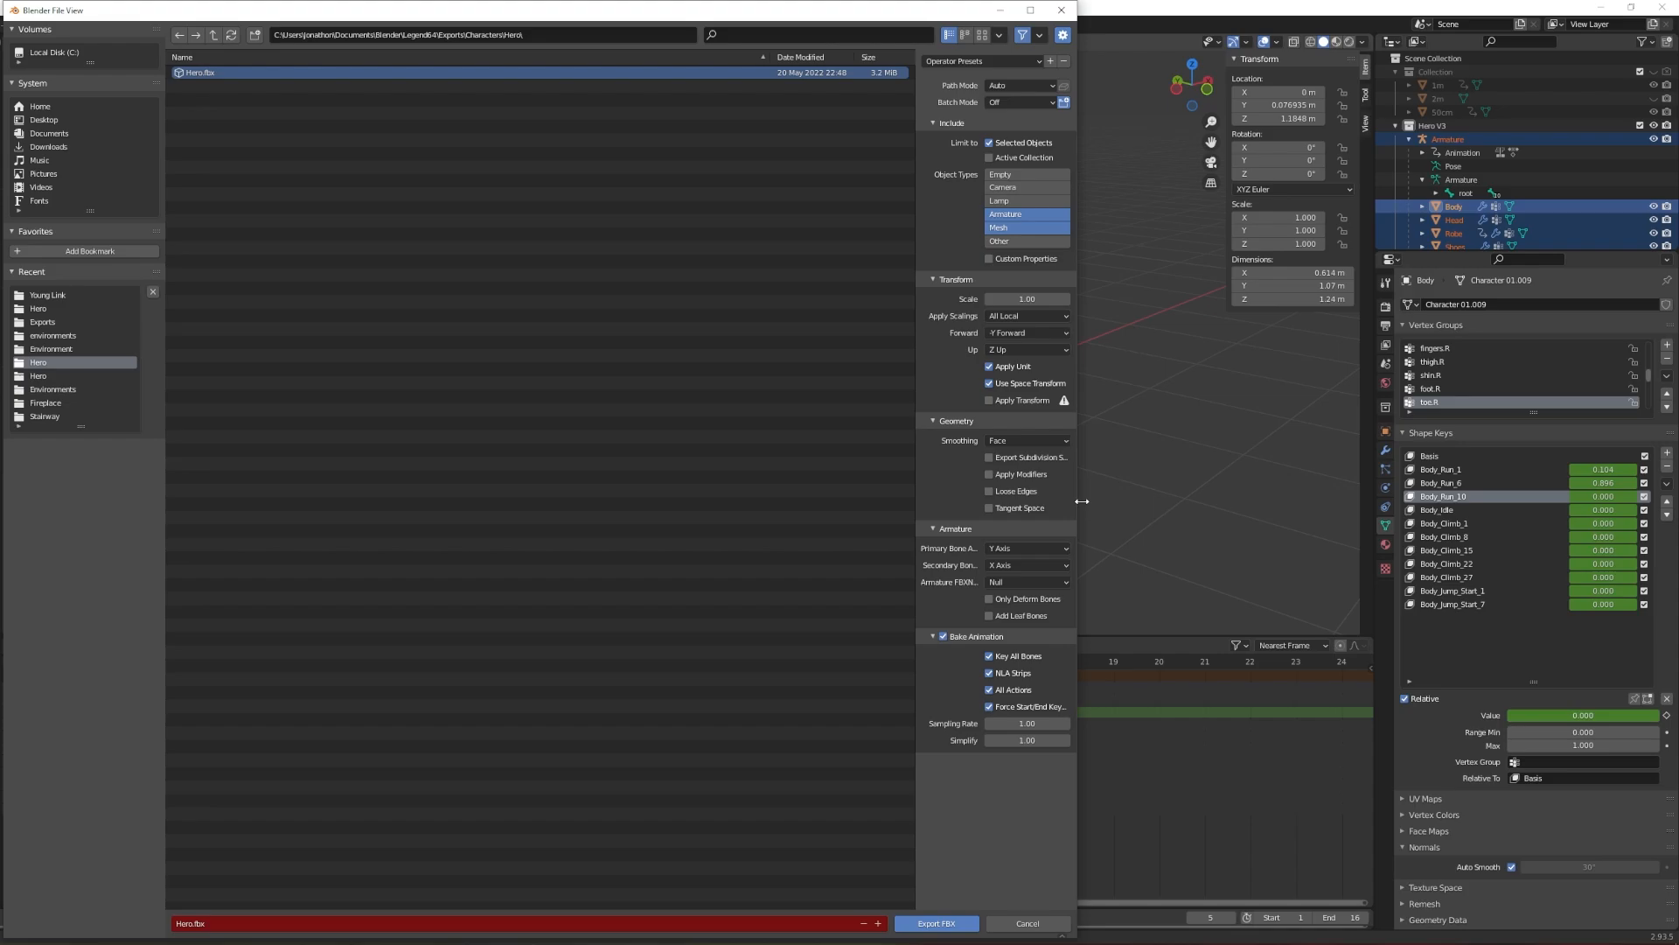
pyautogui.moveTo(1125, 483)
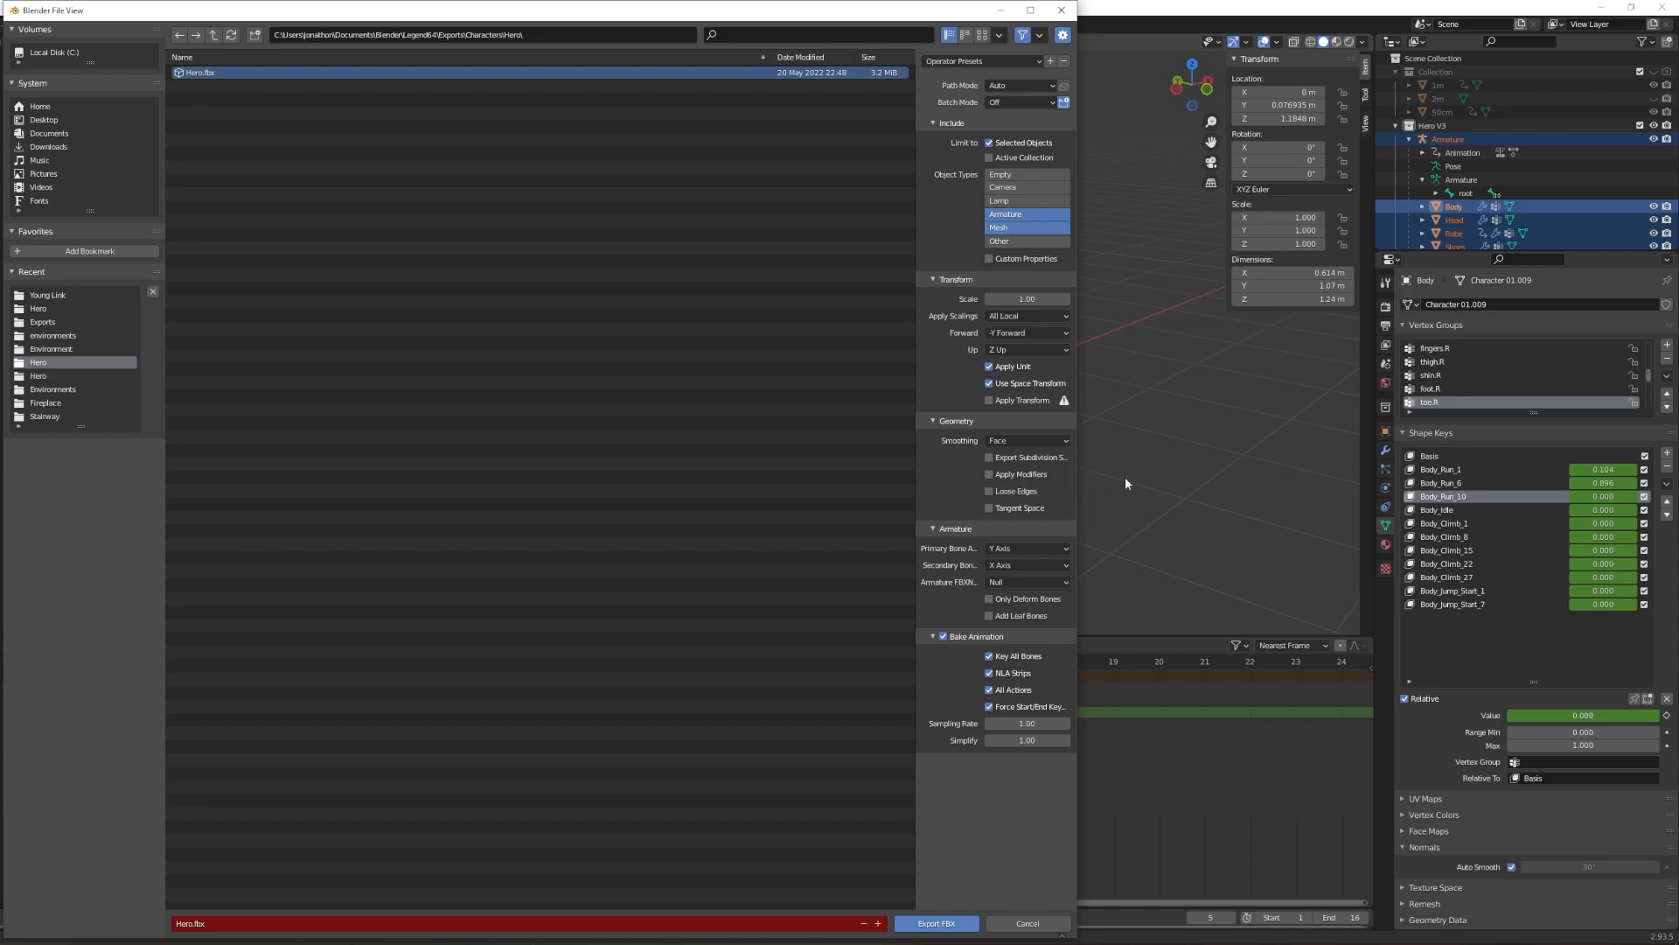
pyautogui.moveTo(936, 923)
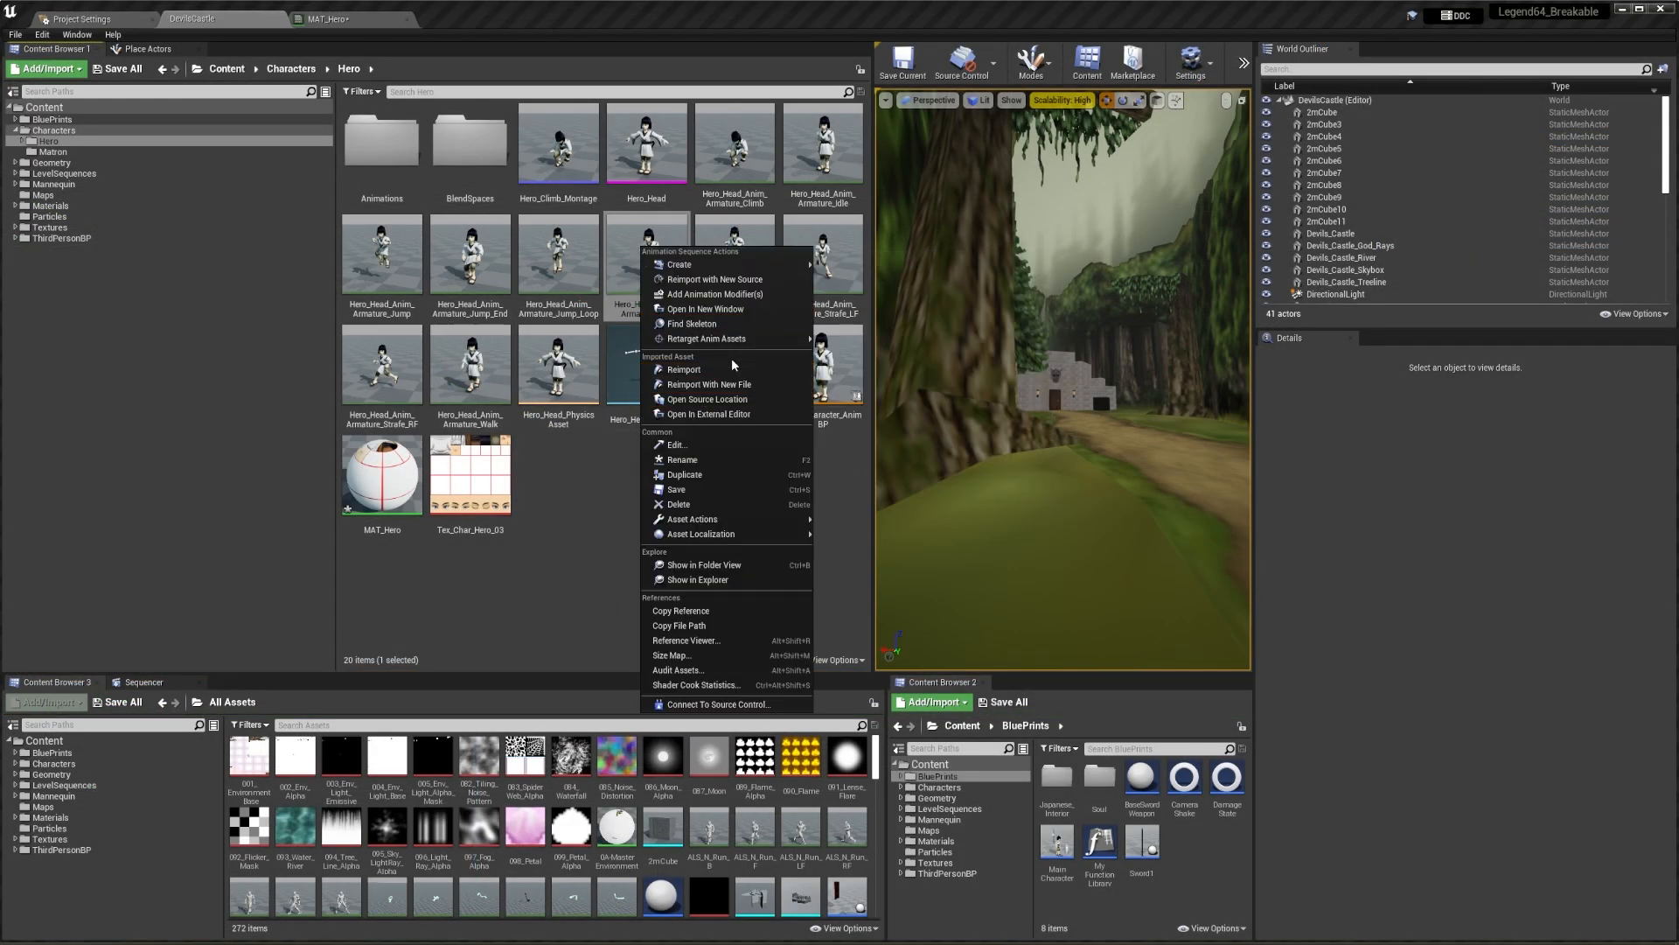
# Step: Reimport the run animation asset with Hero.fbx as its new source
pyautogui.click(708, 383)
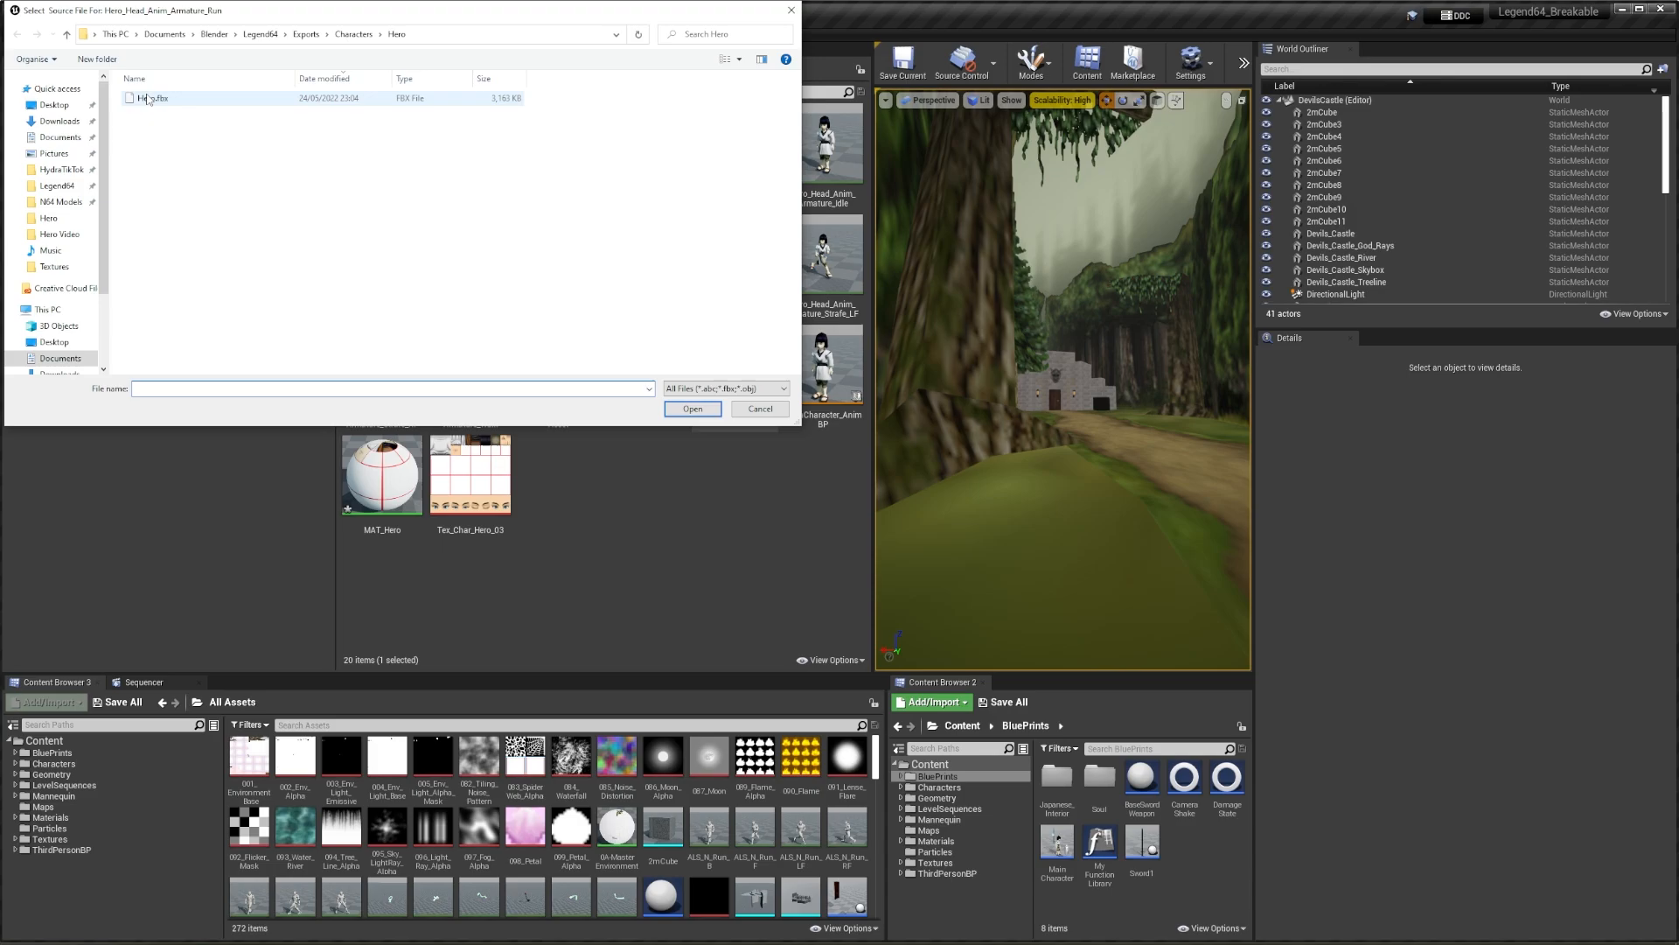
pyautogui.click(691, 408)
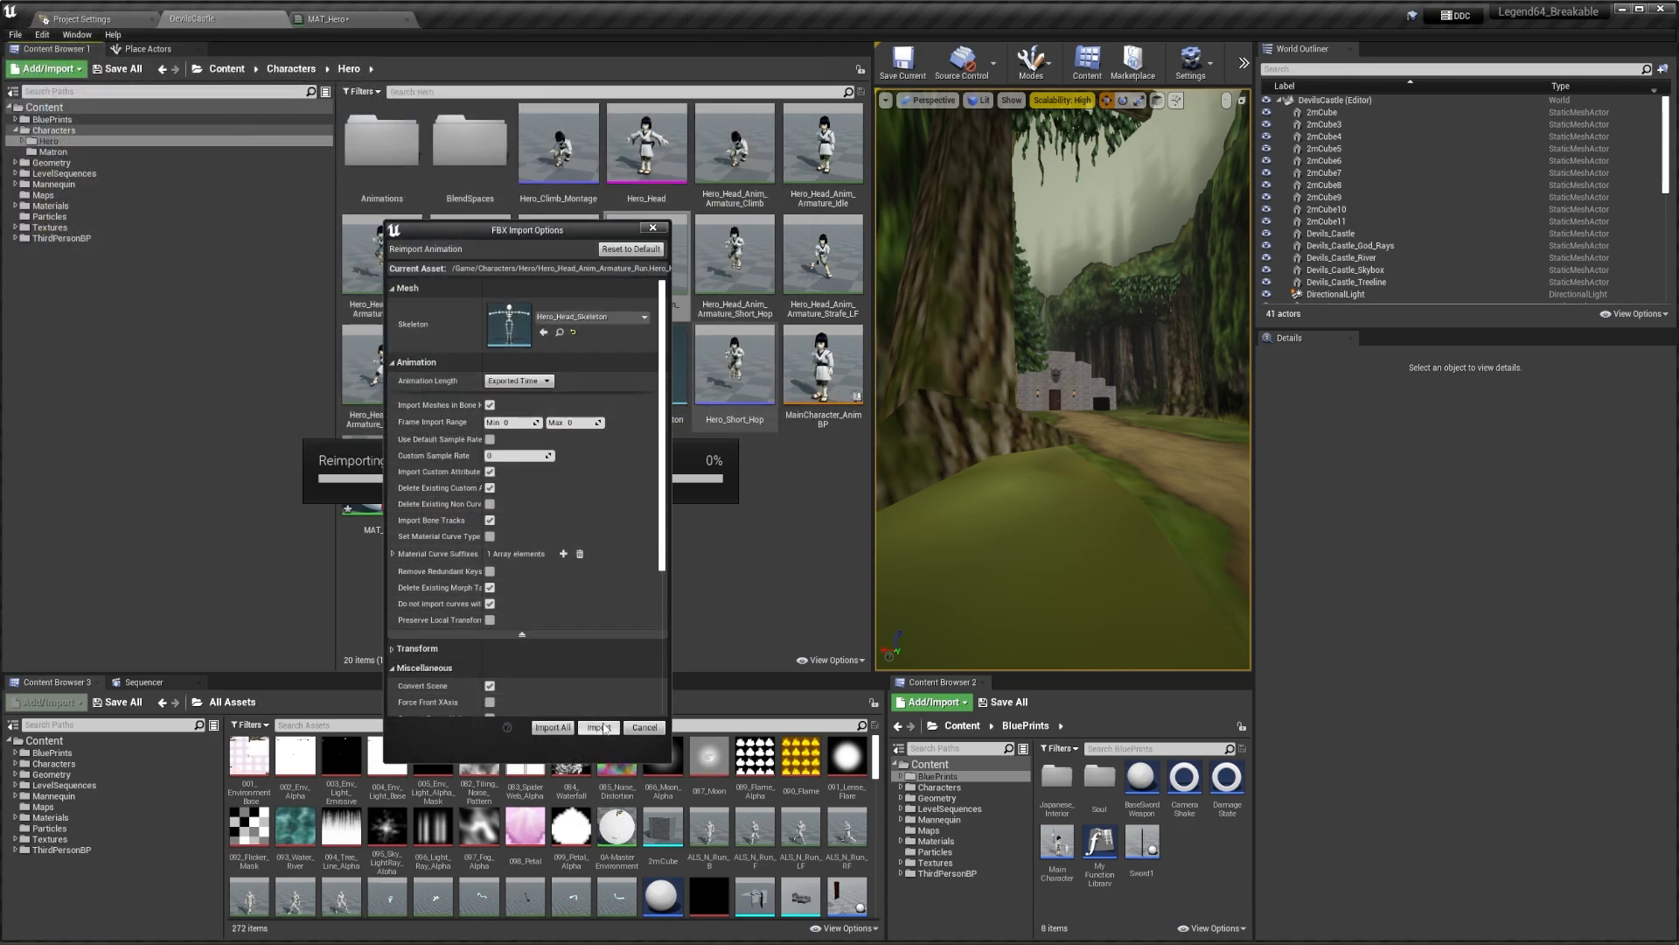
pyautogui.click(597, 727)
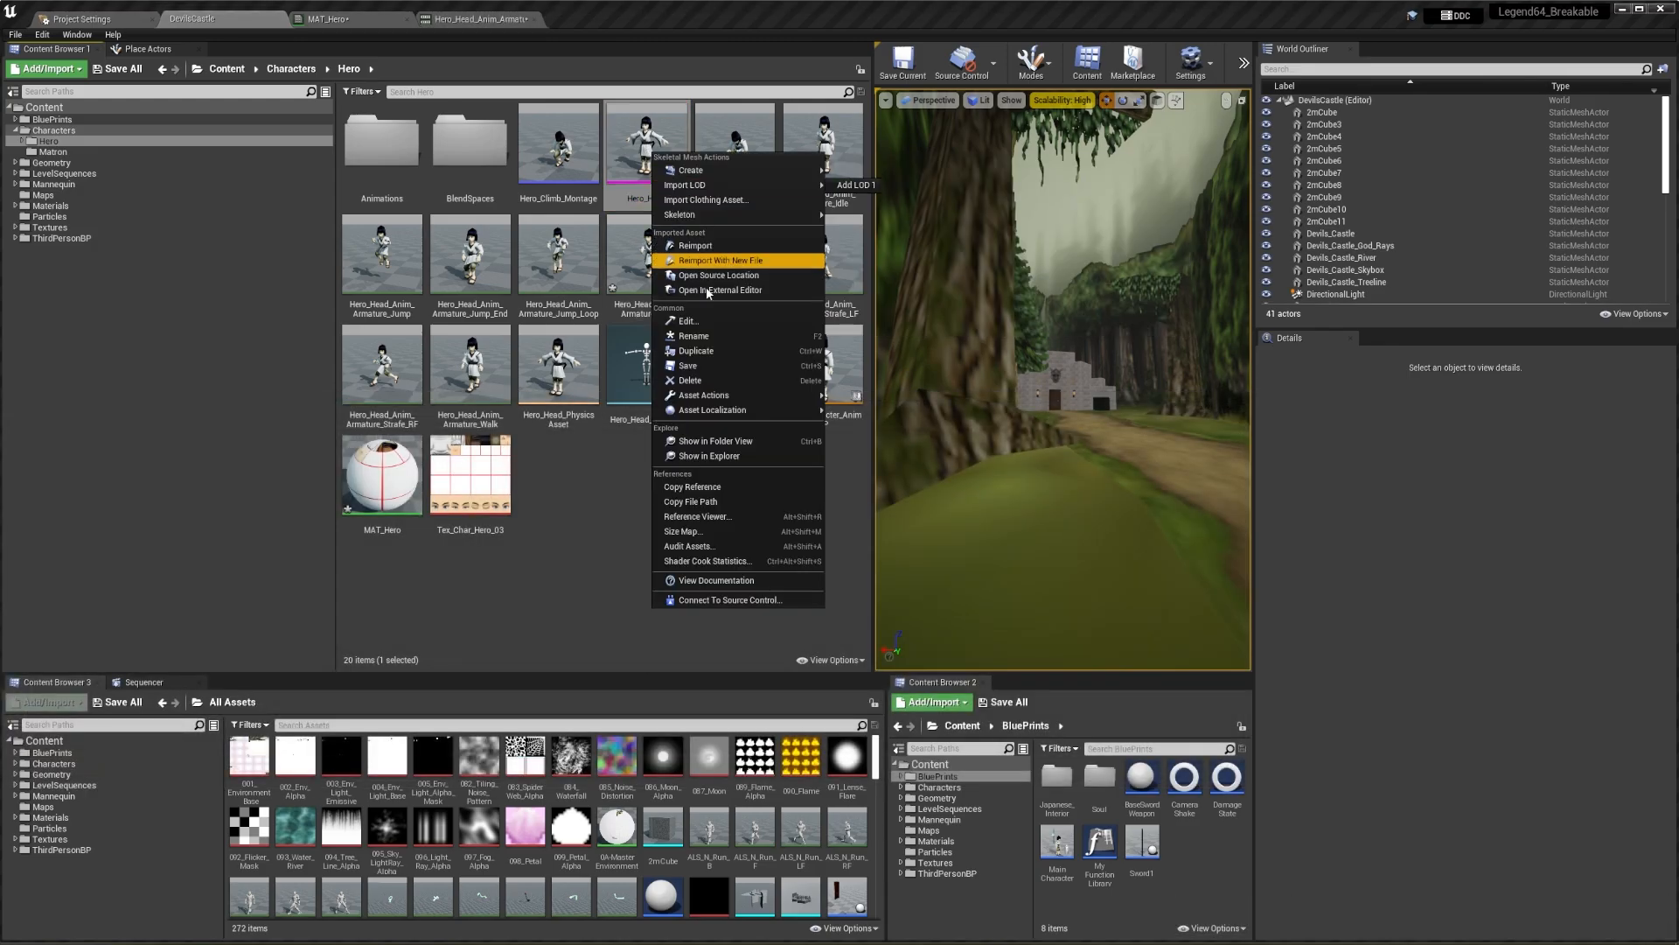
# Step: Reimport the Hero_Head mesh from Hero.fbx
pyautogui.click(720, 259)
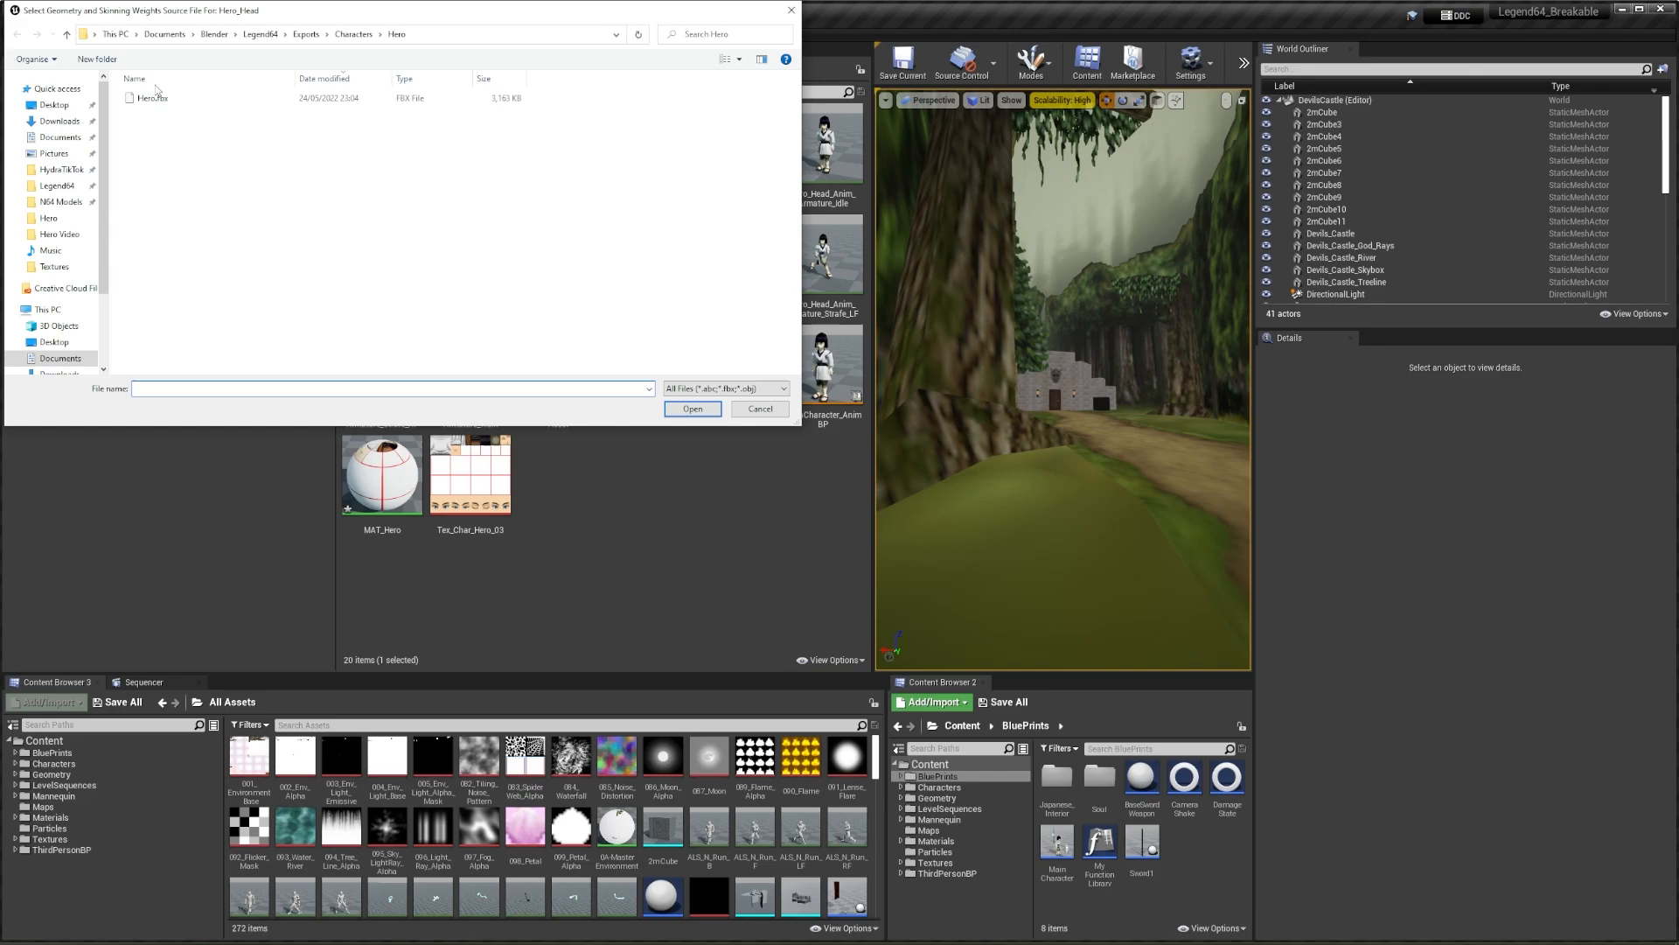
pyautogui.click(691, 409)
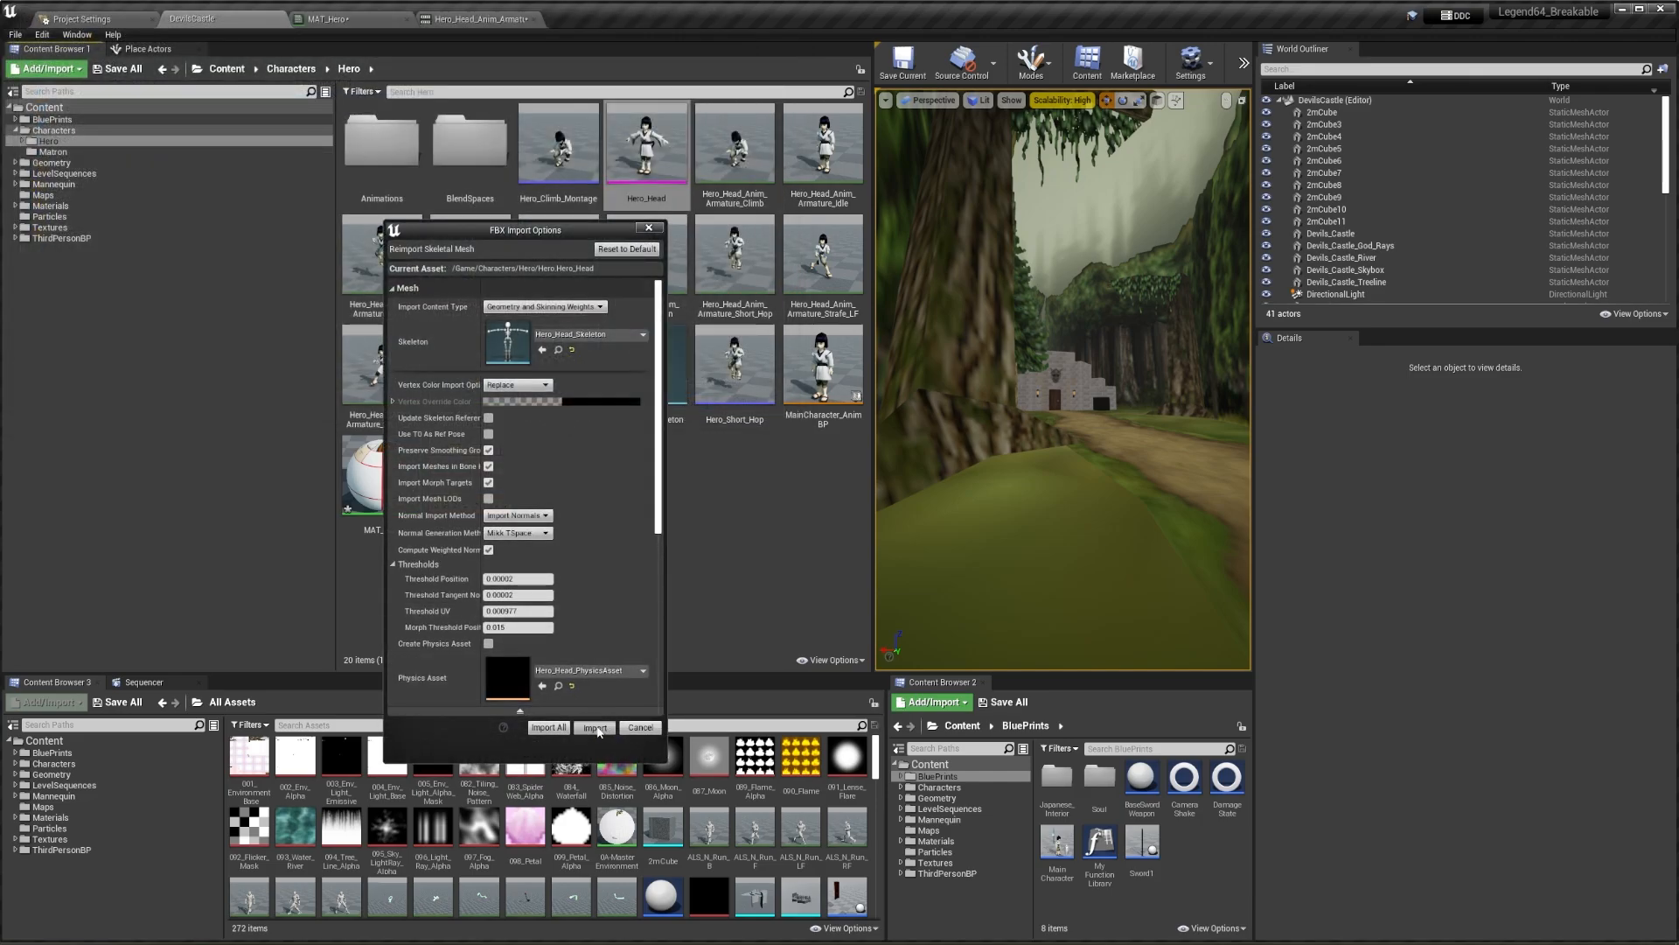
pyautogui.click(595, 729)
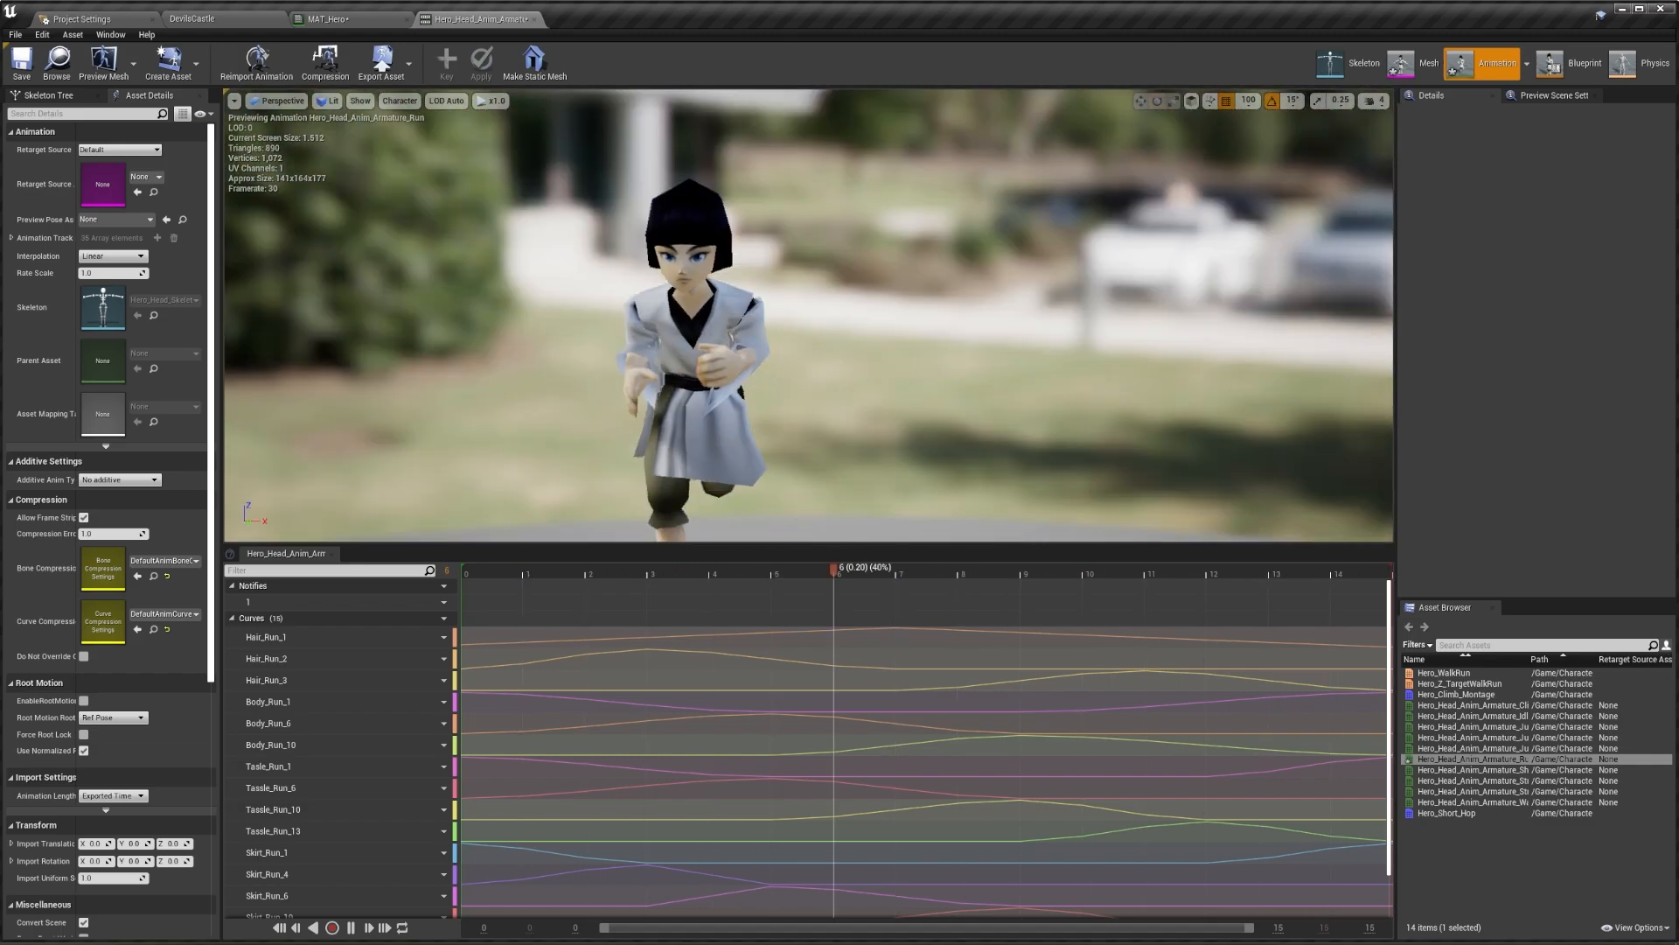
# Step: Open Hero_Head_Anim_Armature_Run in the Animation editor to preview the run
pyautogui.click(19, 62)
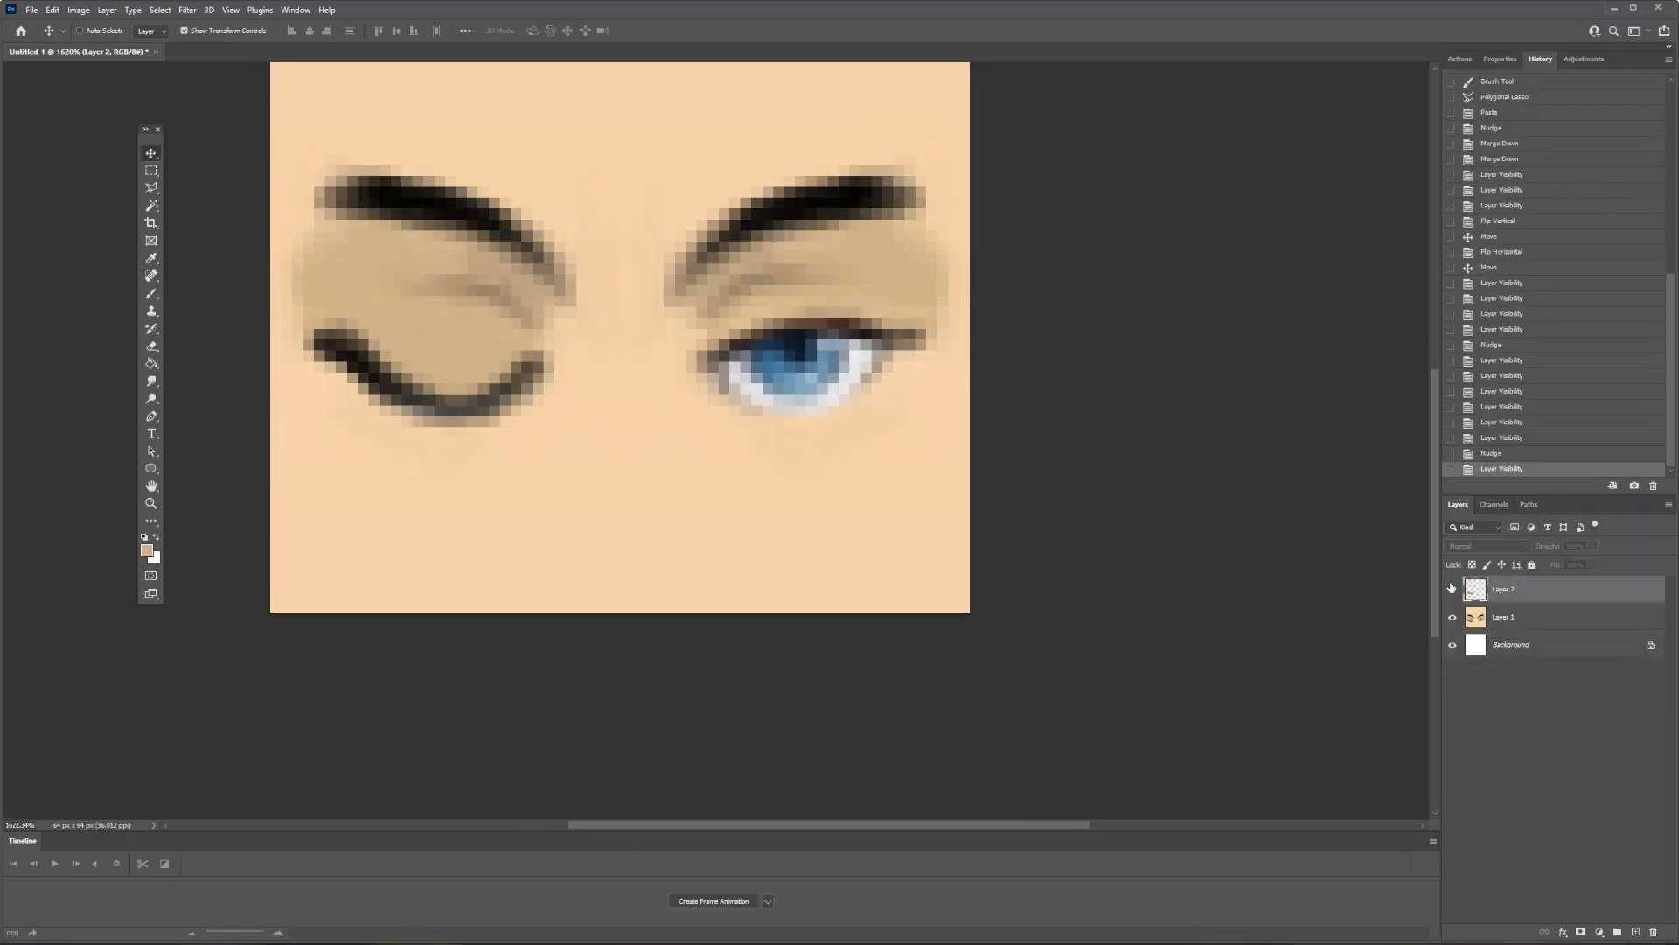
# Step: Open Photoshop's Layer menu to start a new layer on the eye frame
pyautogui.click(106, 9)
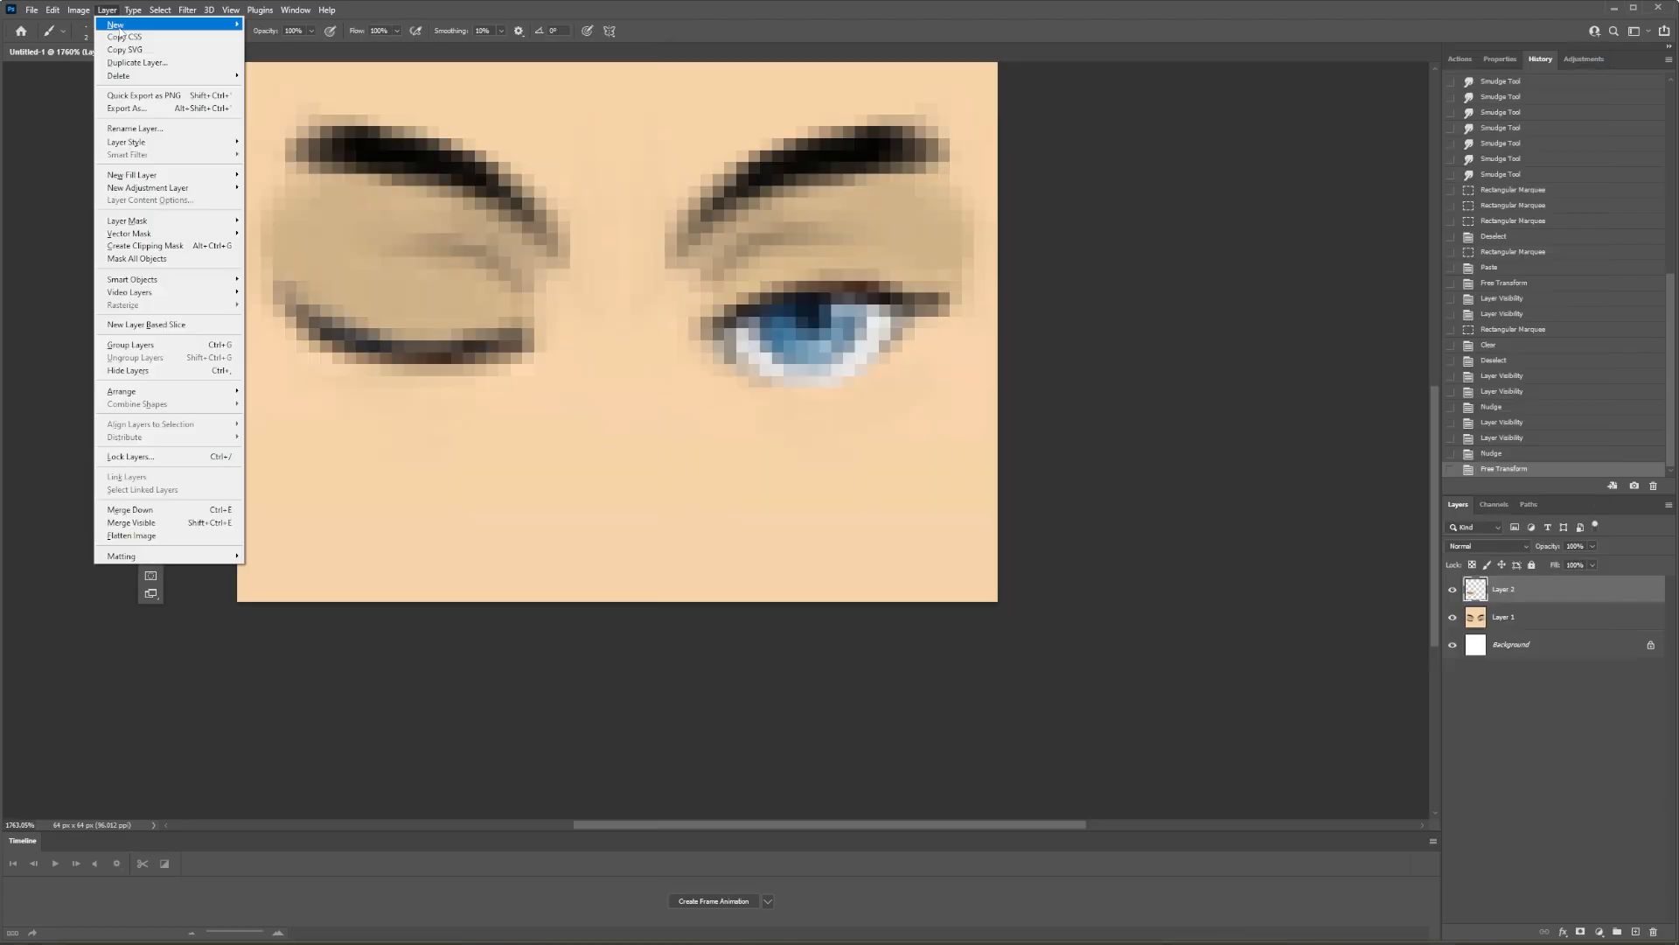